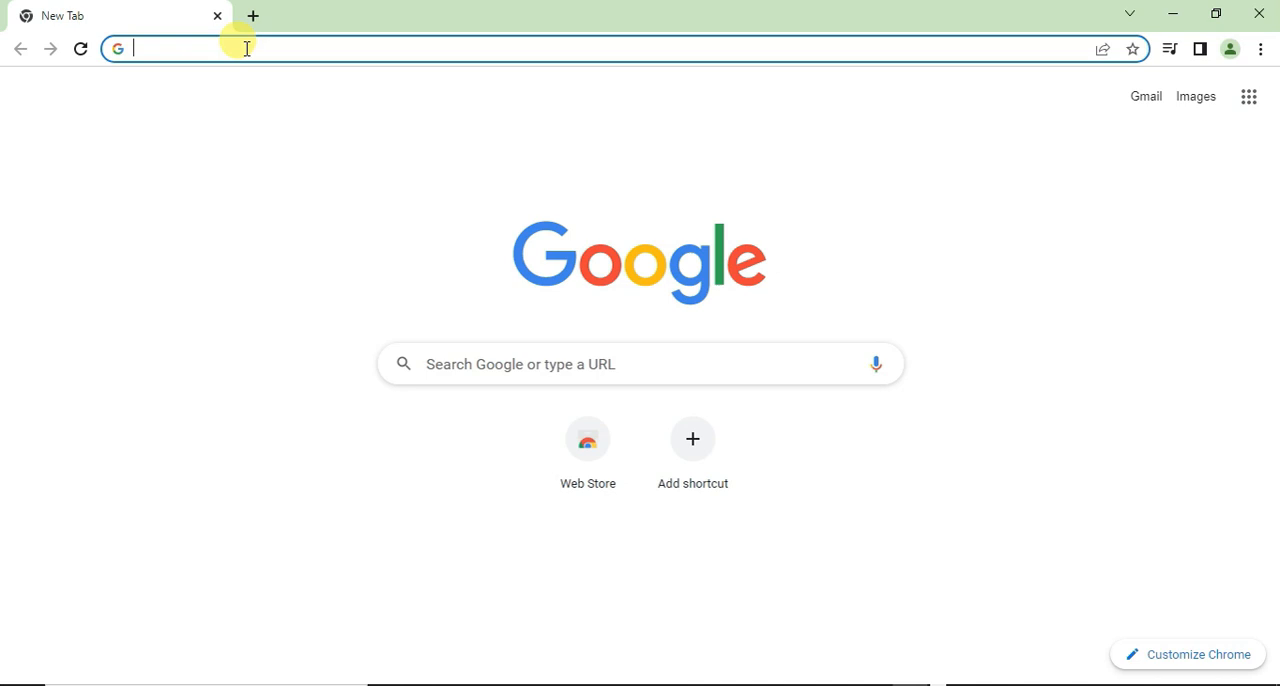
# Go to the VMware Workstation 16 Player evaluation page and choose the Windows download
pyautogui.write('https://www.vmware.com/in/products/workstation-player/workstation-player-evaluation.html')
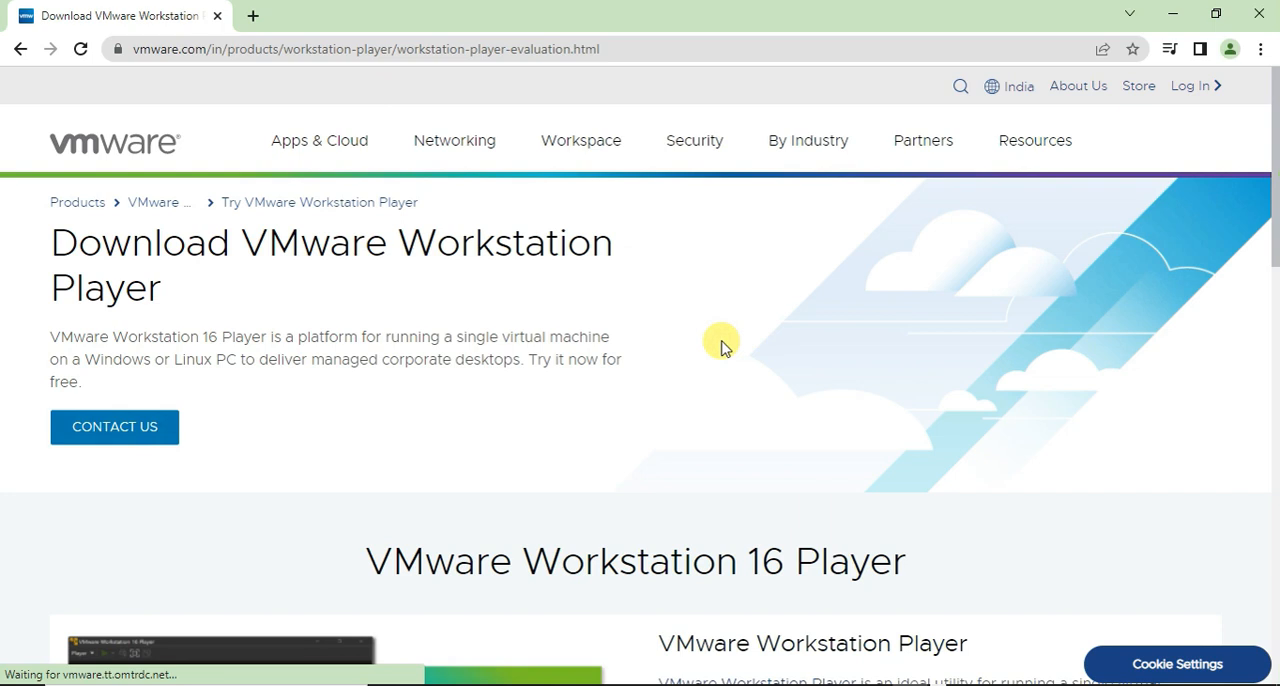
pyautogui.moveTo(632, 415)
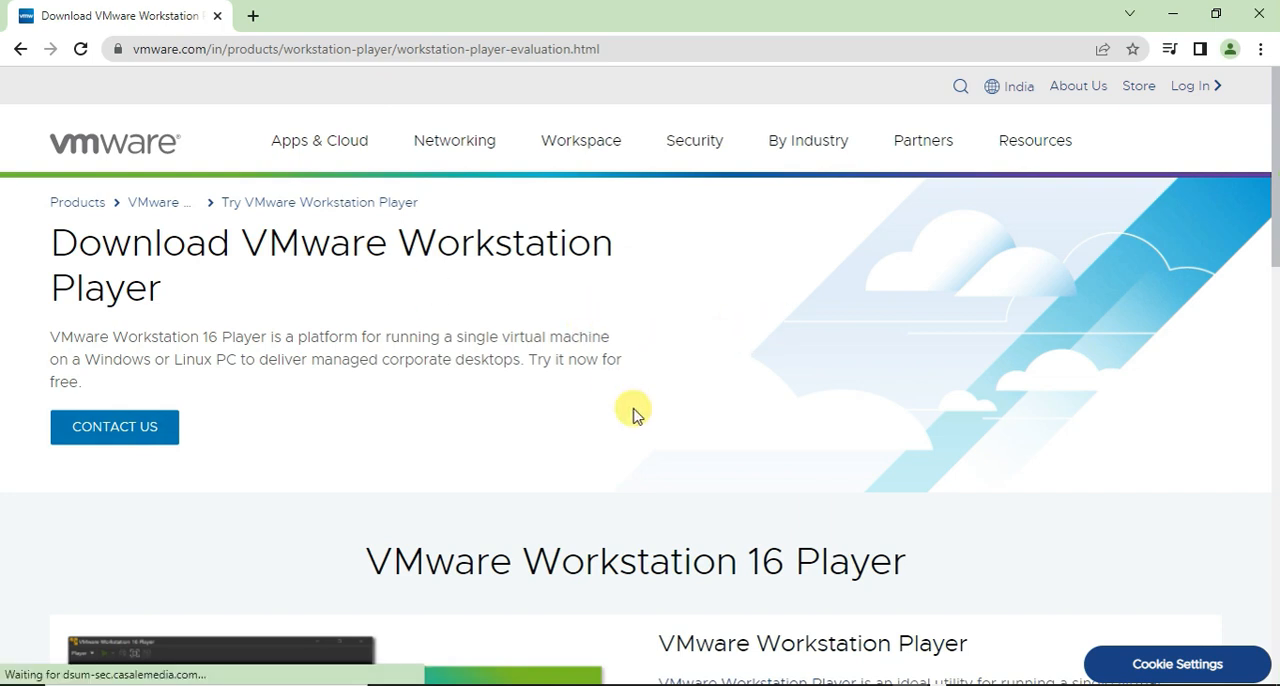
pyautogui.scroll(-3)
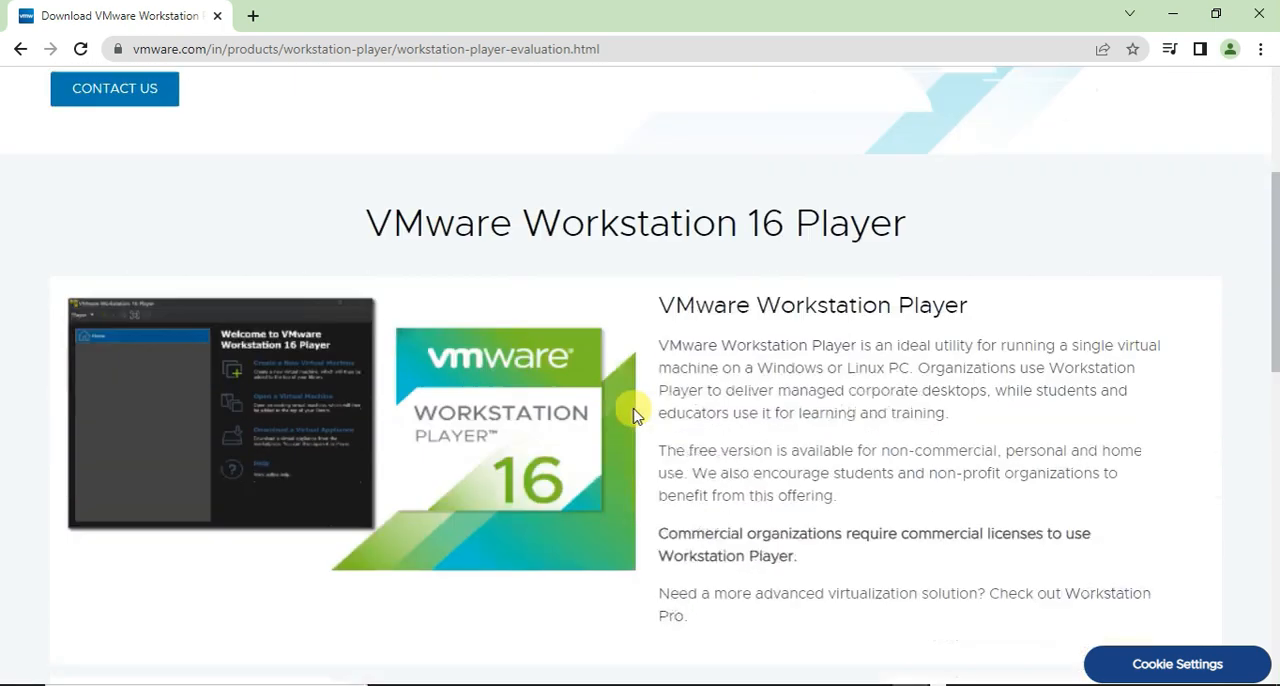
pyautogui.scroll(-3)
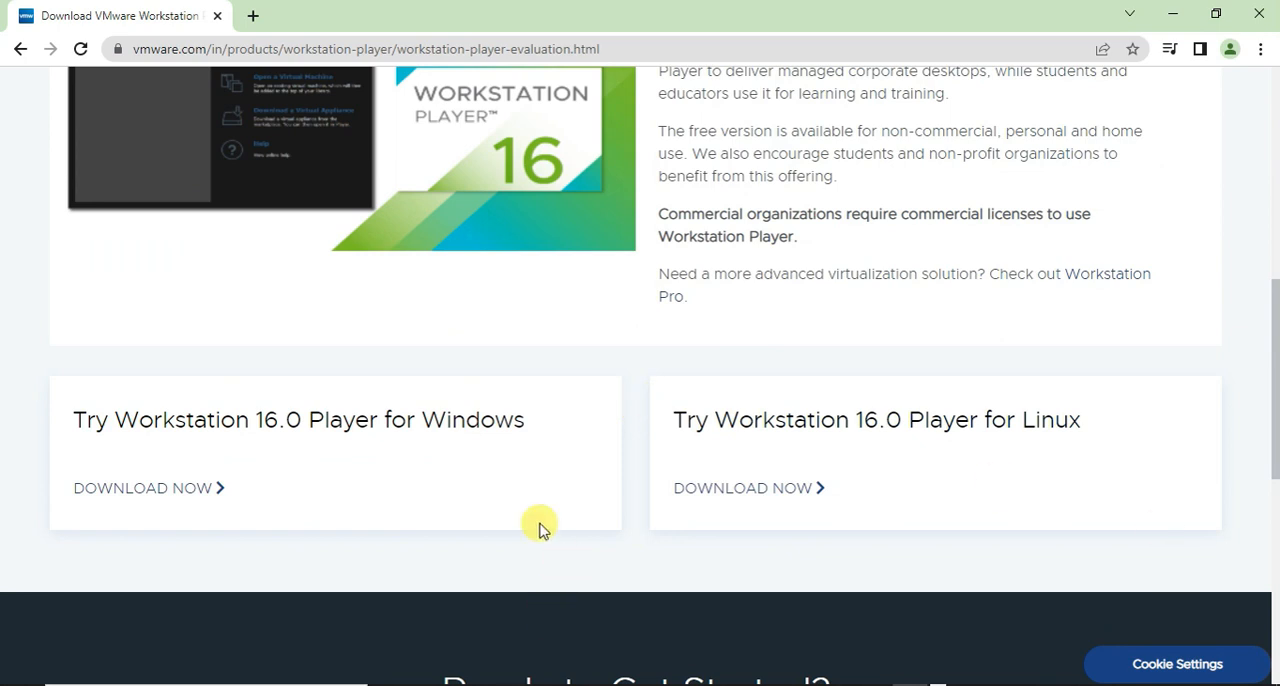
pyautogui.moveTo(525, 450)
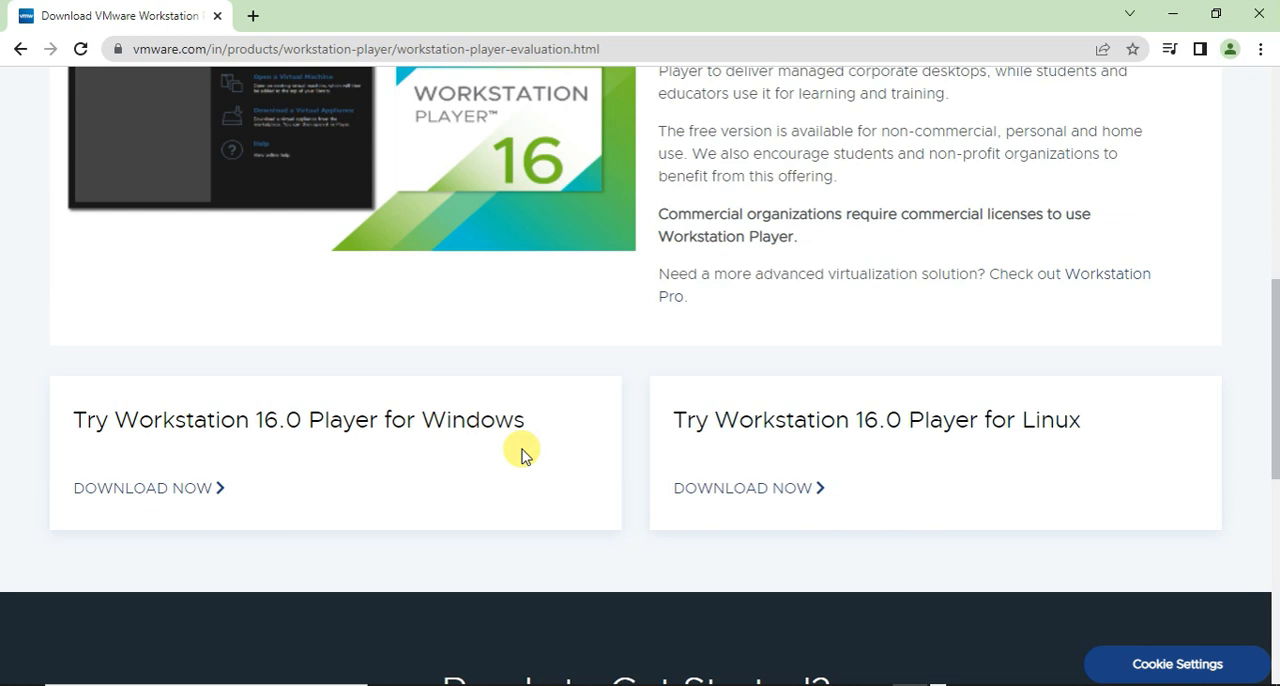
pyautogui.click(143, 488)
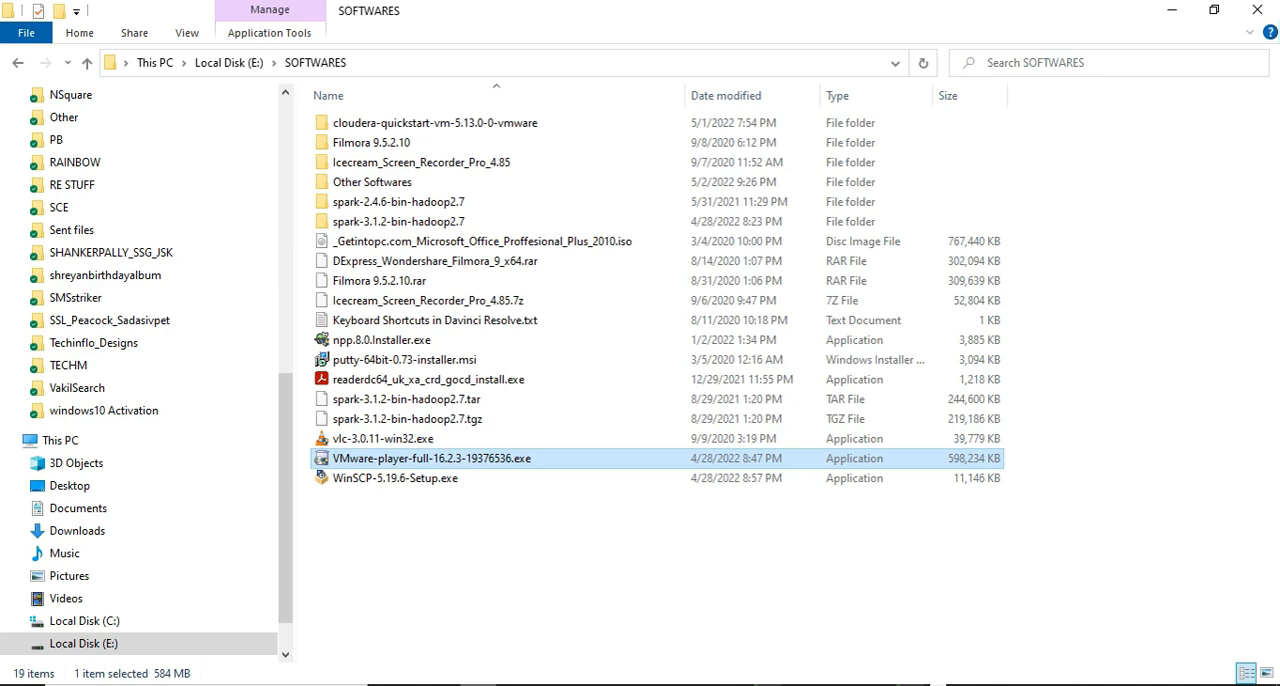
pyautogui.moveTo(268, 555)
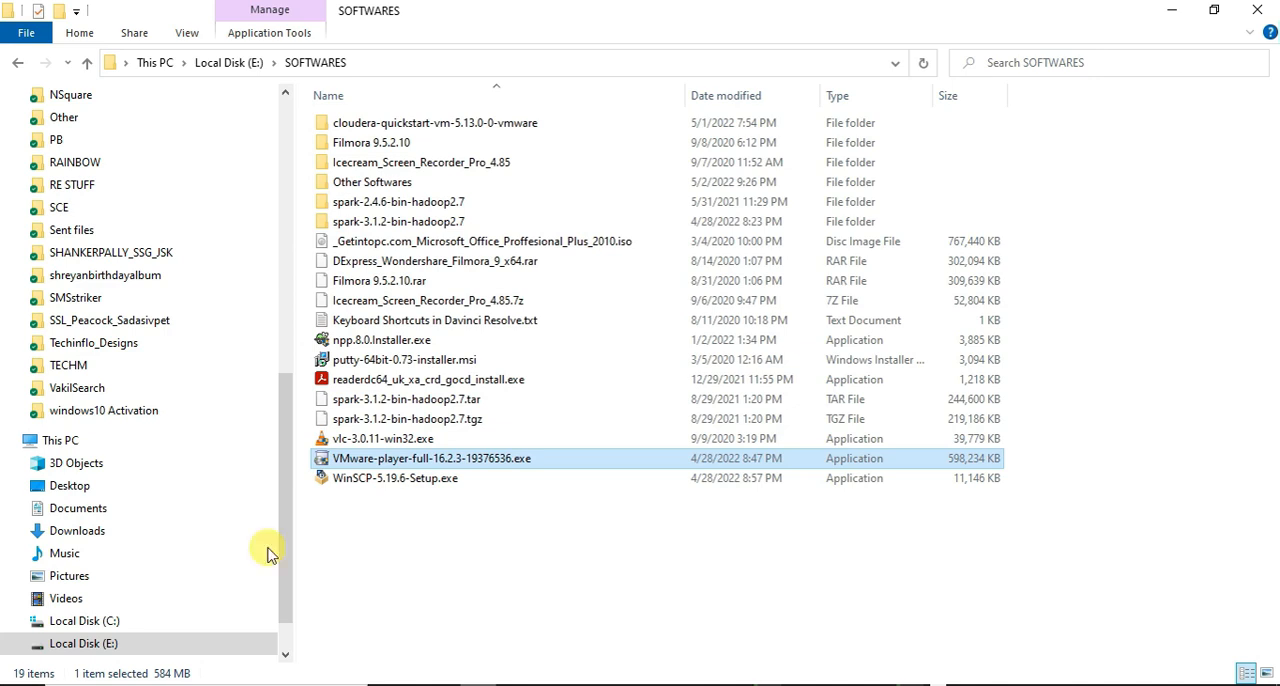
pyautogui.moveTo(390, 463)
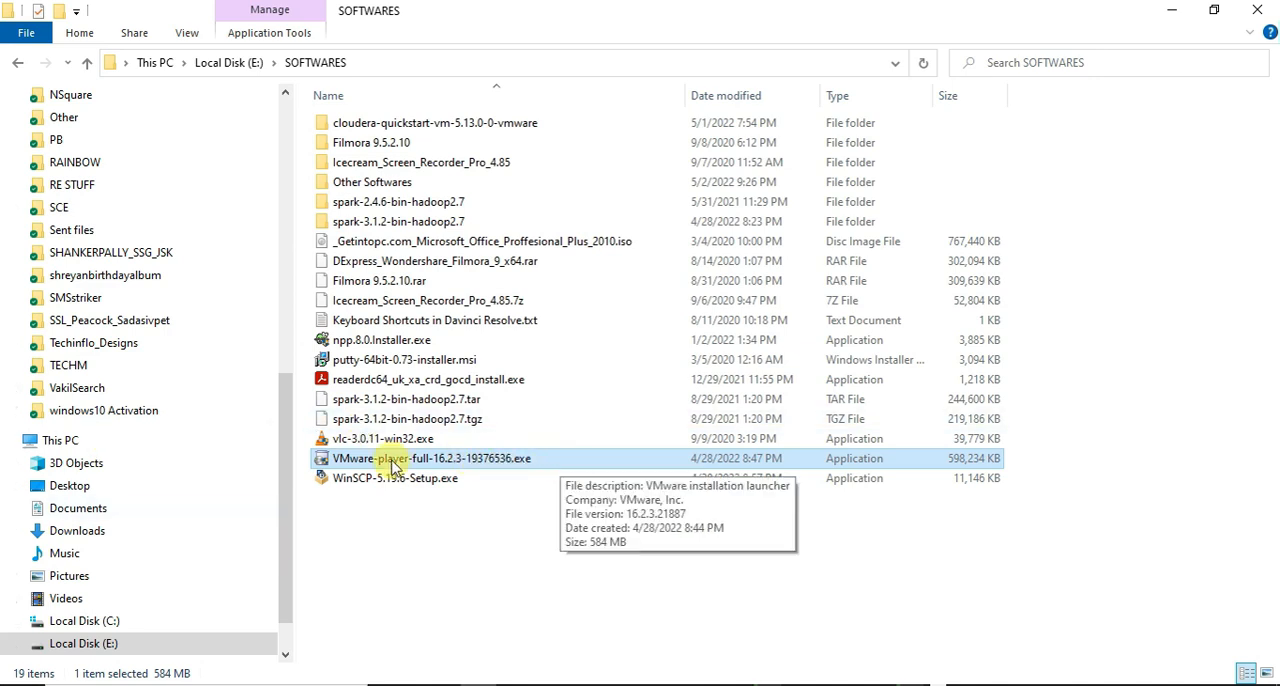
pyautogui.moveTo(515, 467)
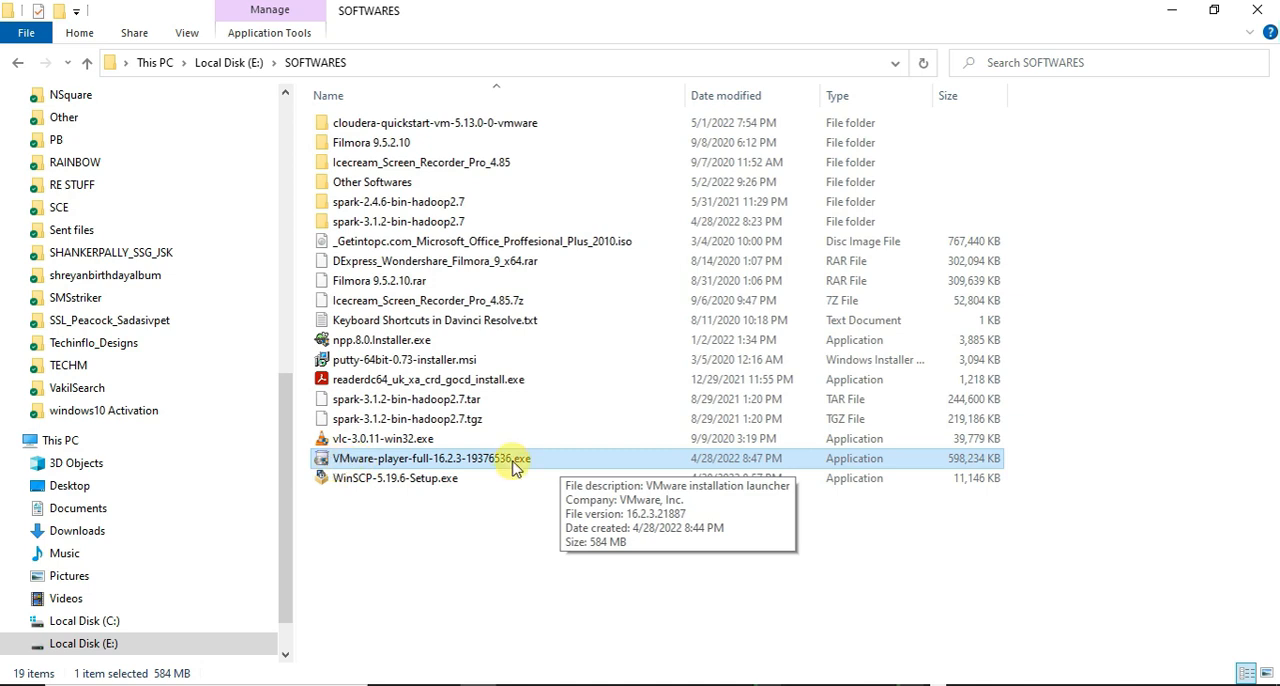
# Run VMware-player-full-16.2.3-19376536.exe from E:\SOFTWARES
pyautogui.doubleClick(420, 458)
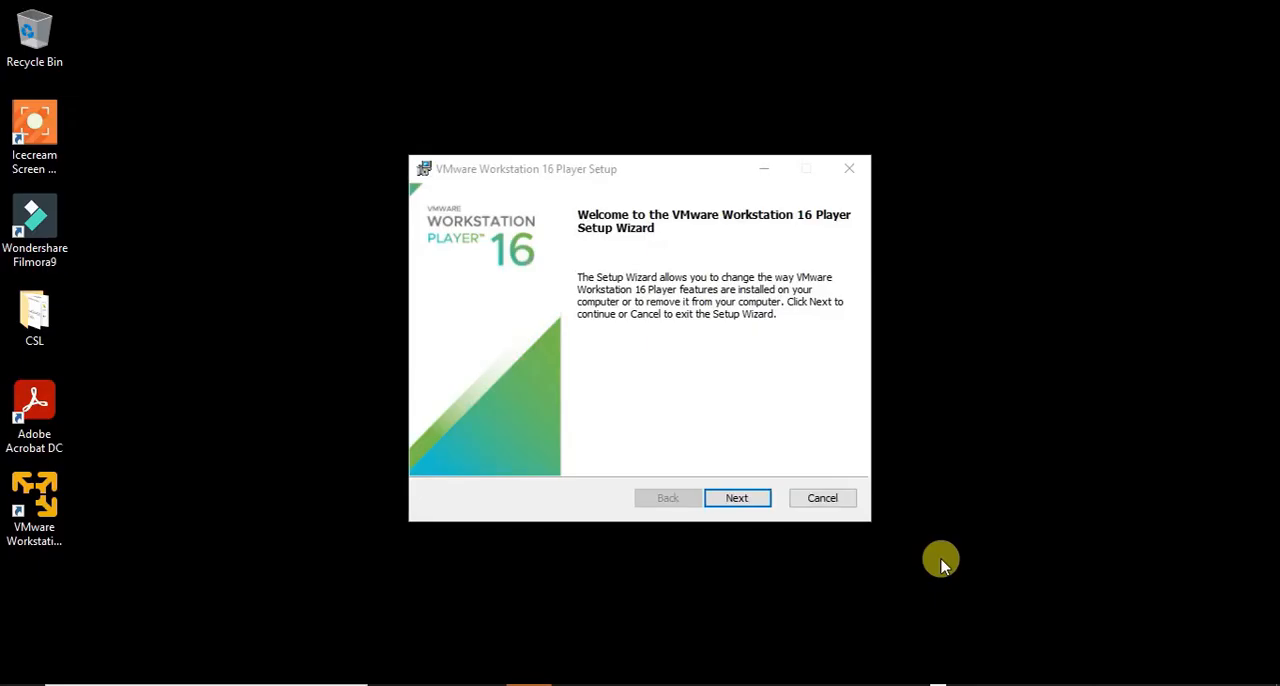
pyautogui.moveTo(1183, 557)
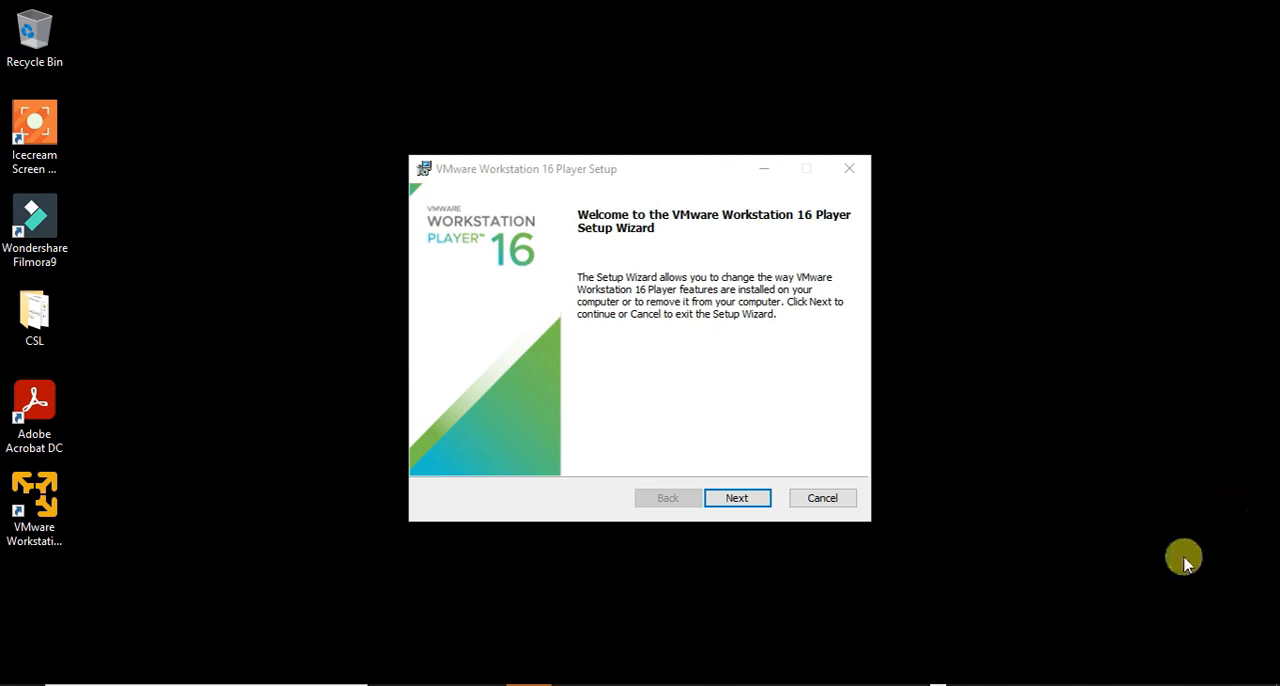
# Choose Change in Player setup, keep the Custom Setup features, and apply the modification
pyautogui.click(737, 498)
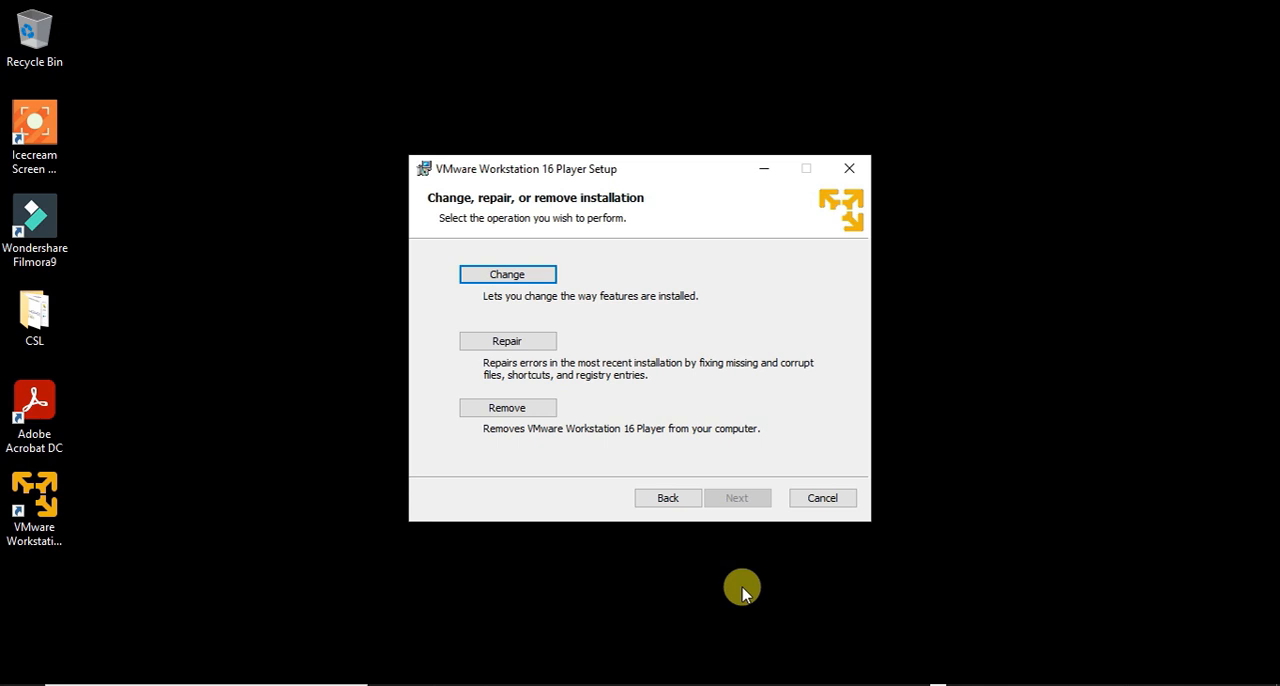
pyautogui.moveTo(507, 274)
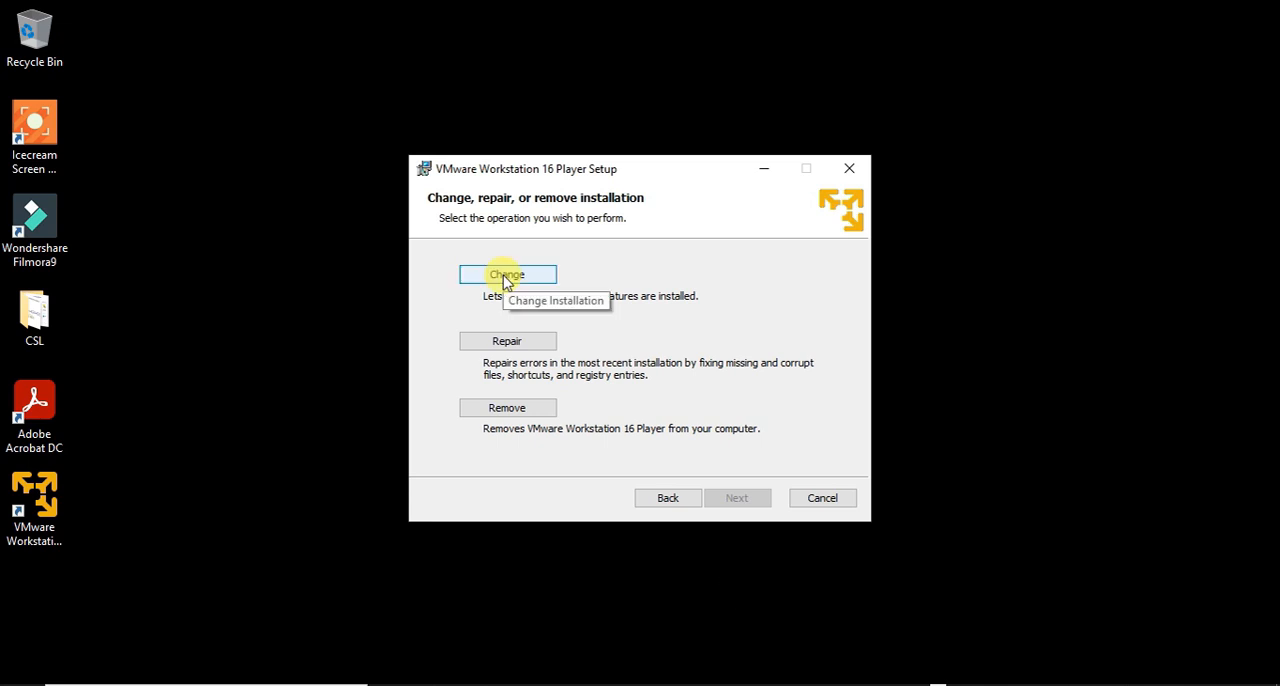
pyautogui.click(507, 274)
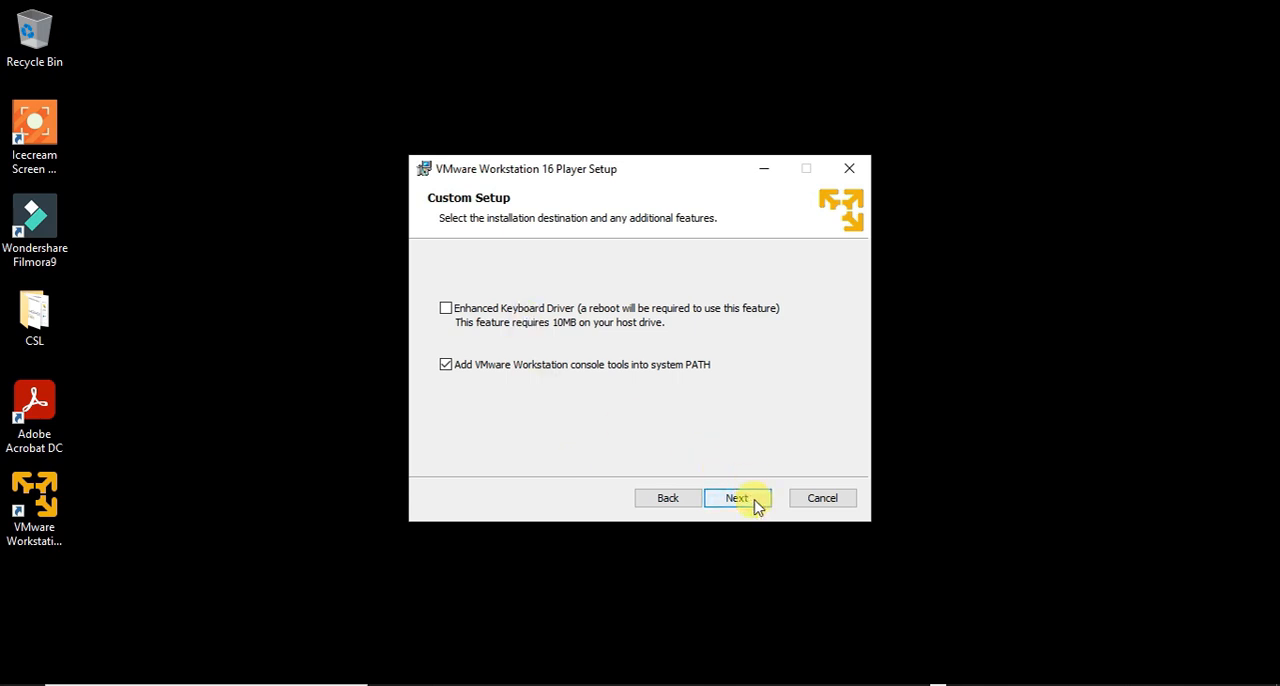
pyautogui.click(737, 498)
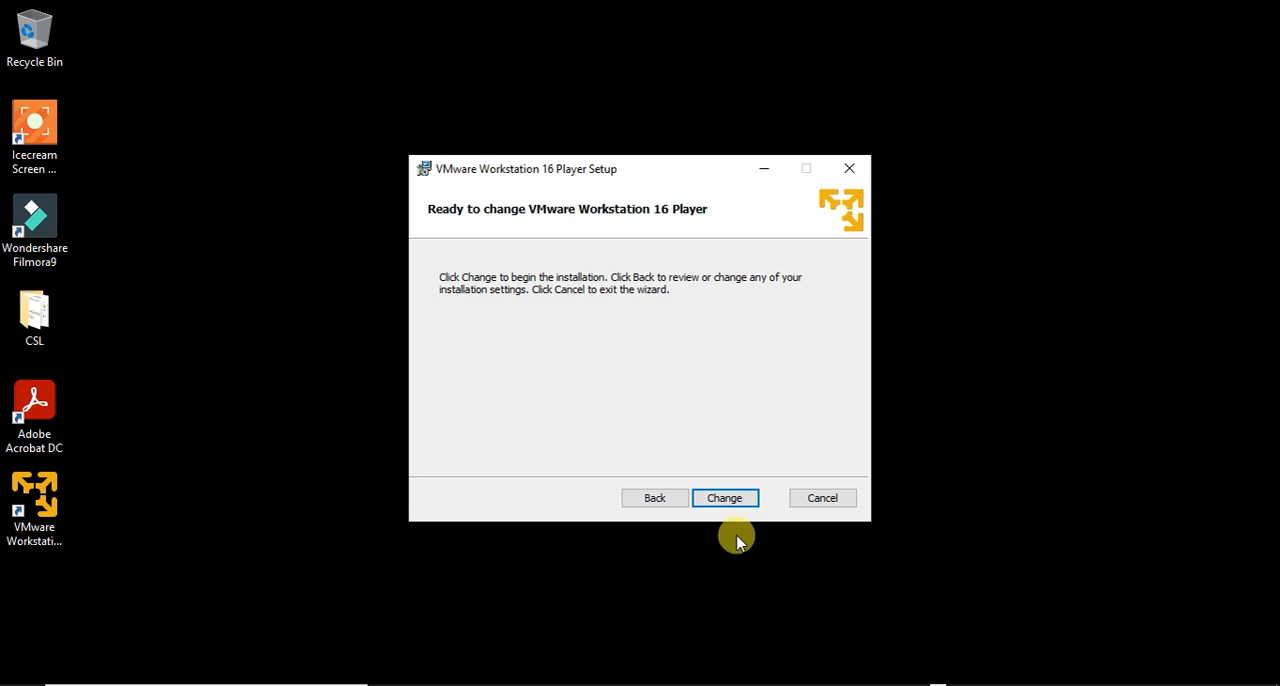
pyautogui.click(724, 498)
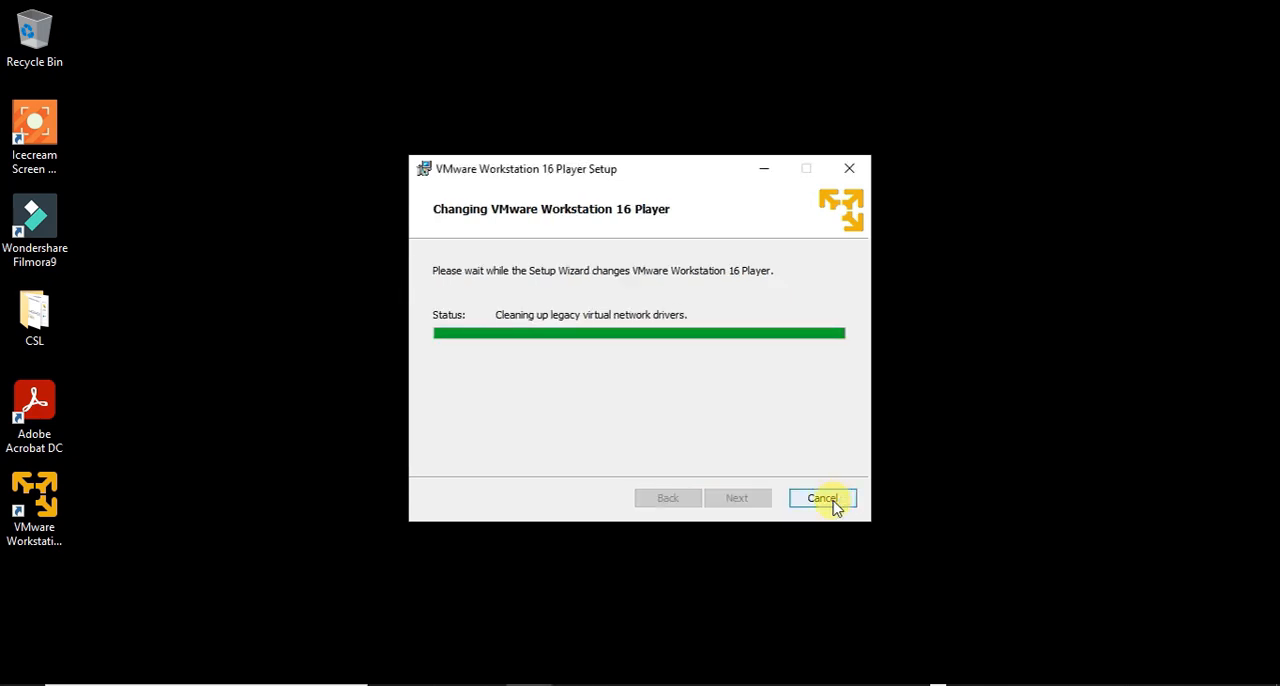
pyautogui.click(821, 498)
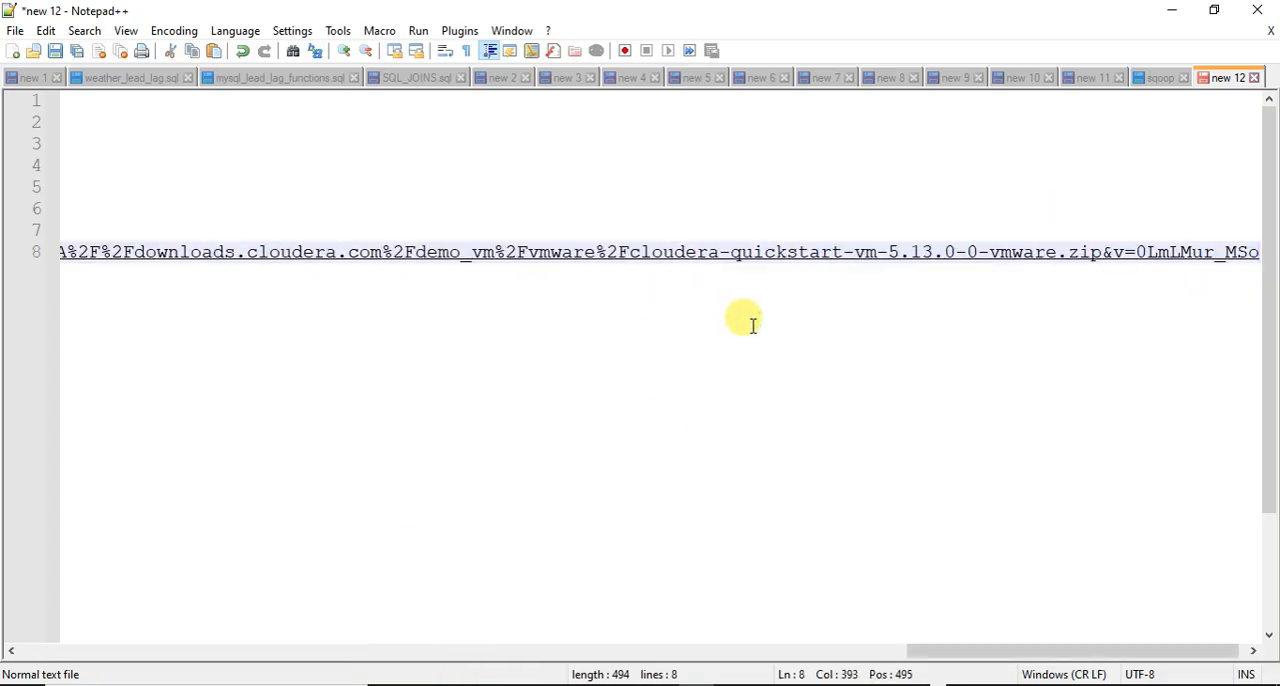
# Open the Cloudera download link from Notepad++ and continue to downloads.cloudera.com
pyautogui.rightClick(752, 324)
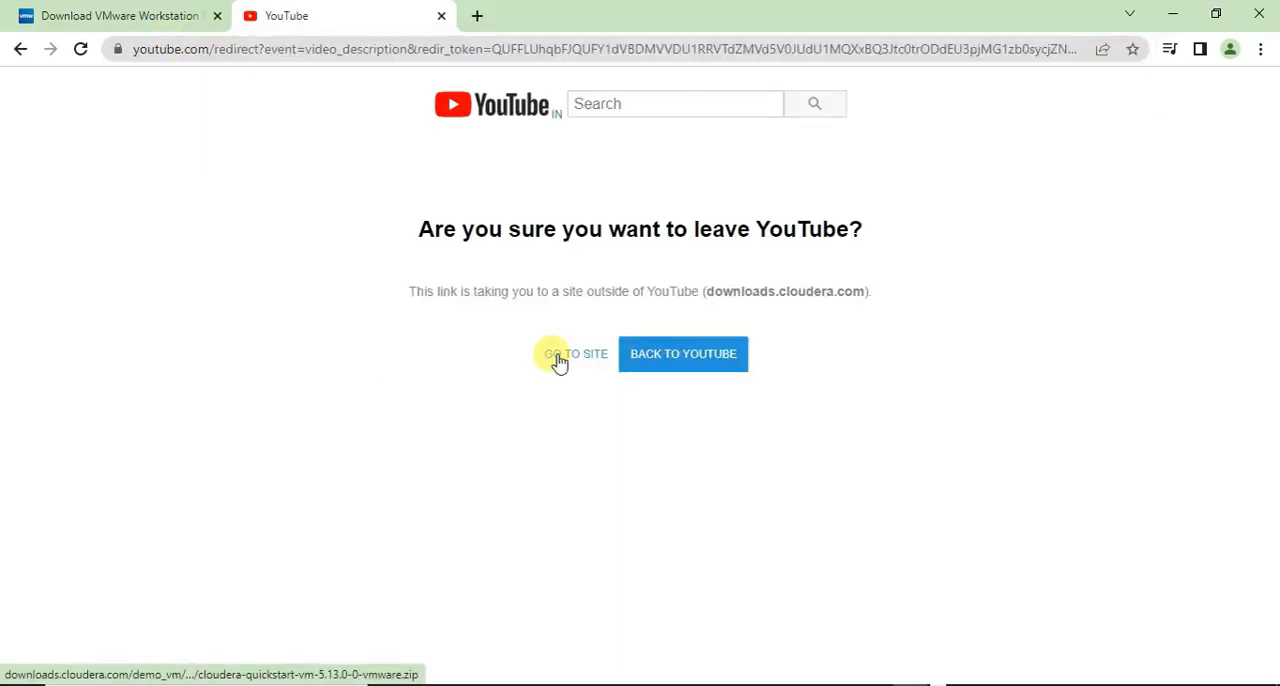
pyautogui.click(575, 354)
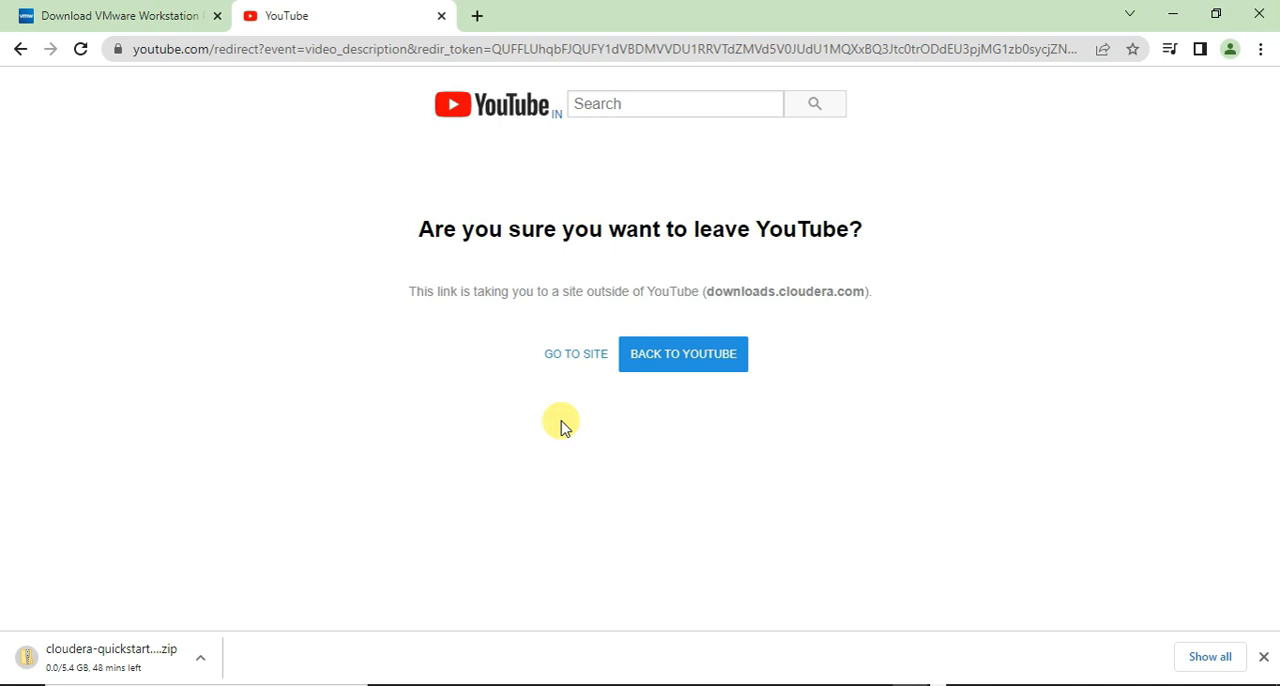
pyautogui.moveTo(175, 680)
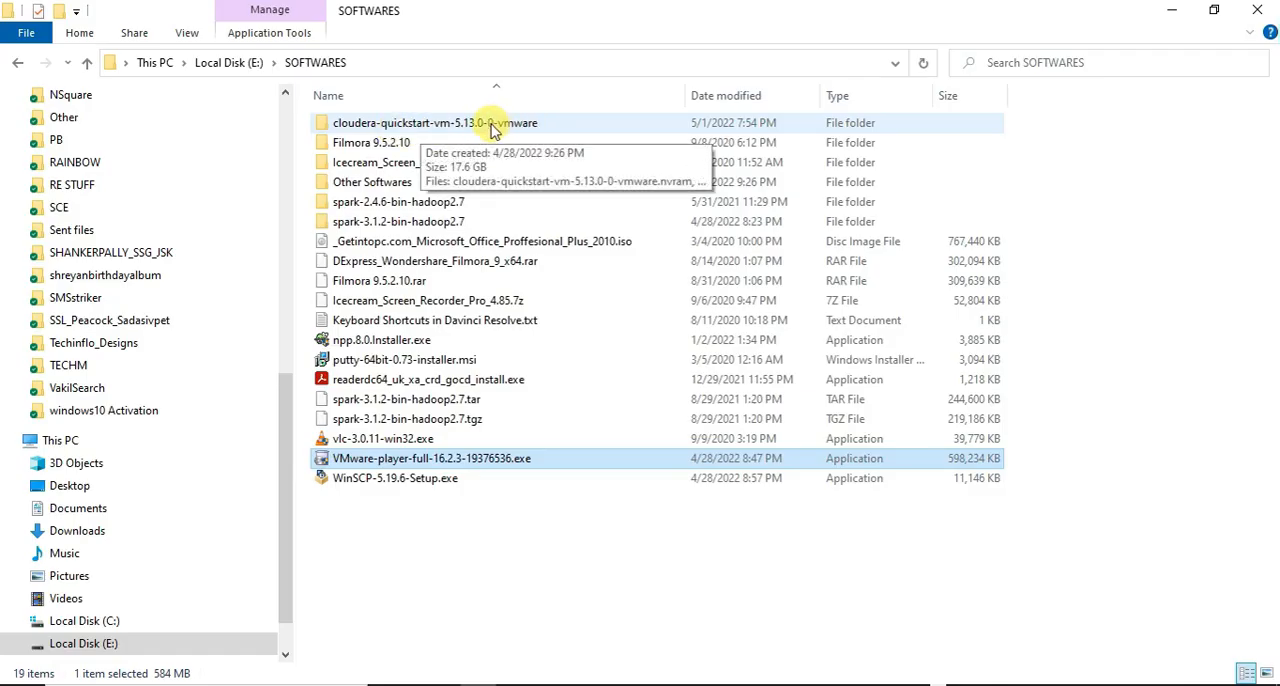
pyautogui.moveTo(450, 122)
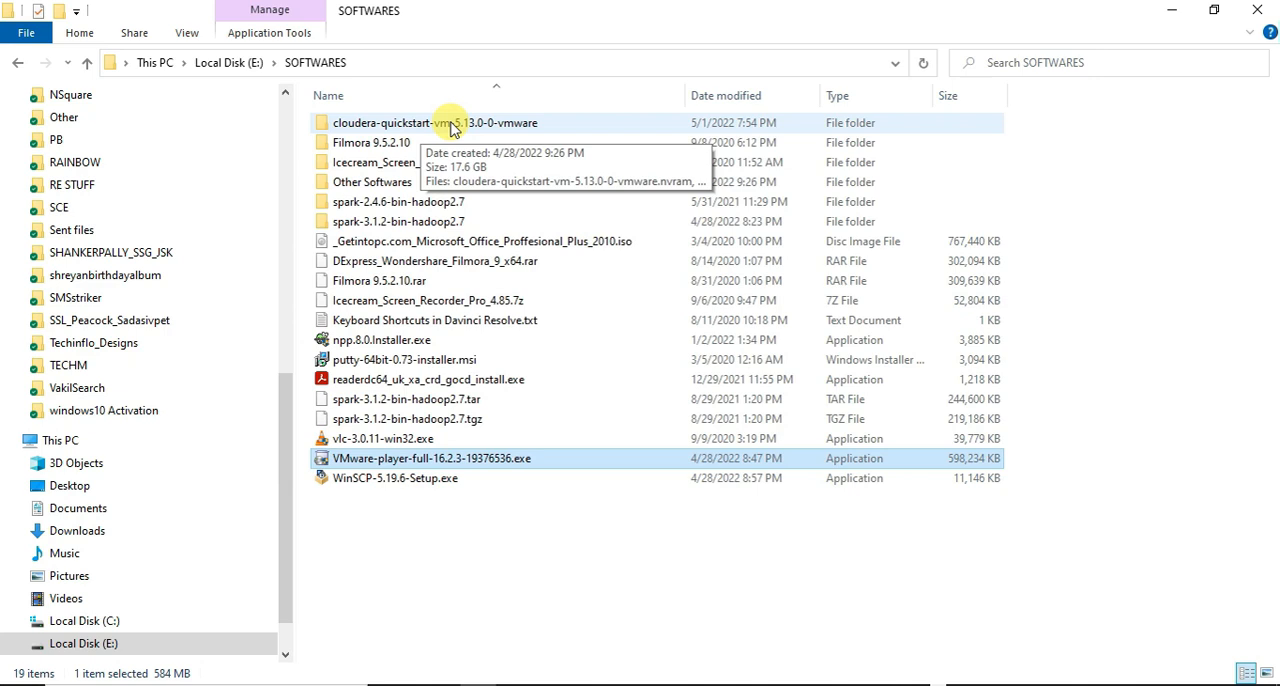
# Open the cloudera-quickstart-vm-5.13.0-0-vmware folder in E:\SOFTWARES
pyautogui.doubleClick(436, 122)
pyautogui.write('v')
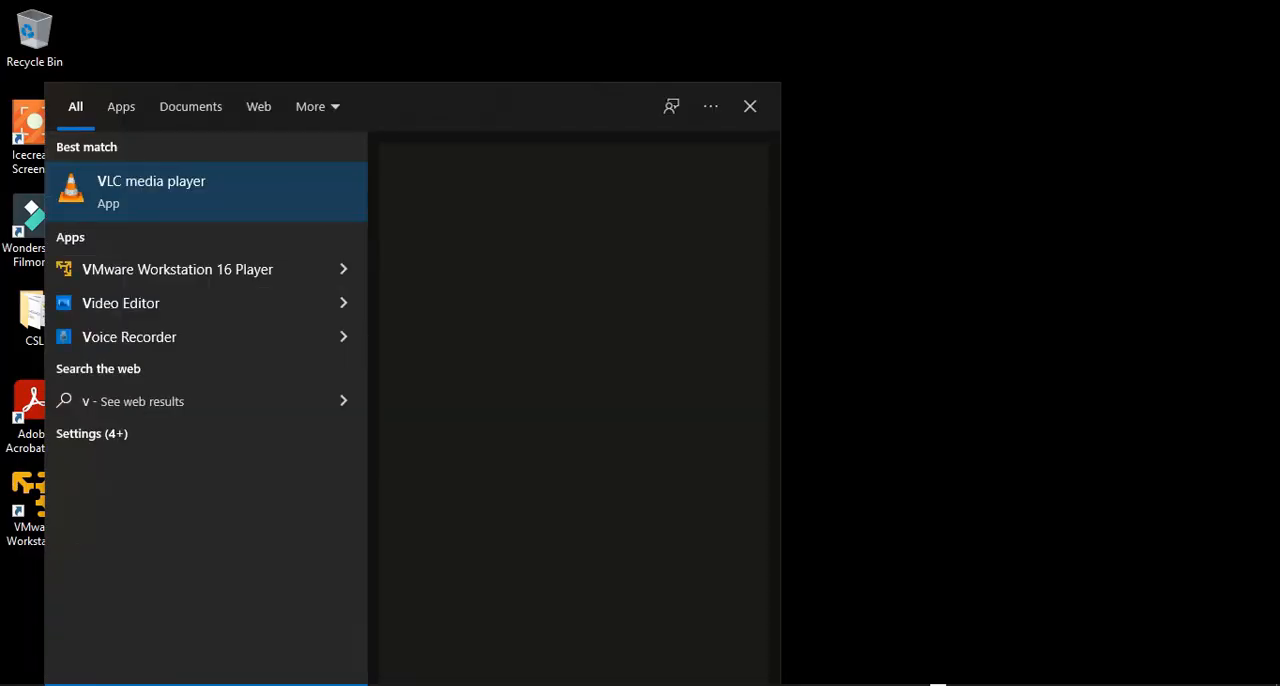
# Launch VMware Workstation 16 Player from Windows search and open the virtual machine browser
pyautogui.write('m')
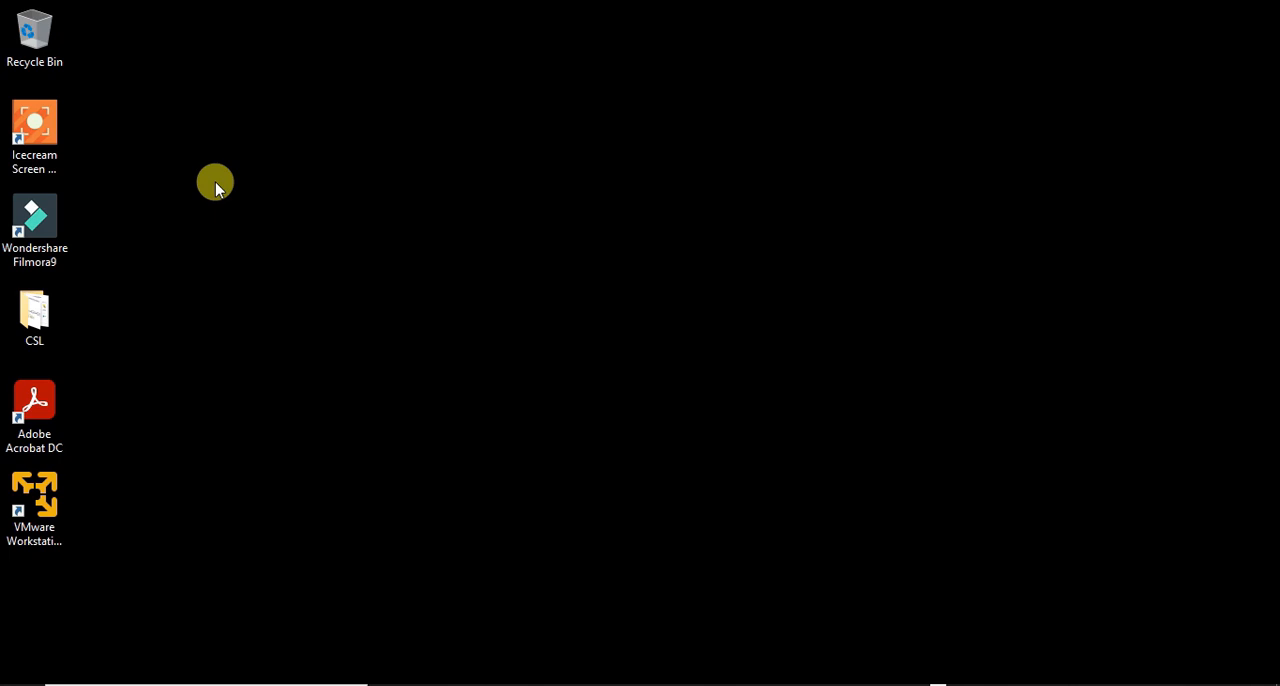
pyautogui.doubleClick(34, 494)
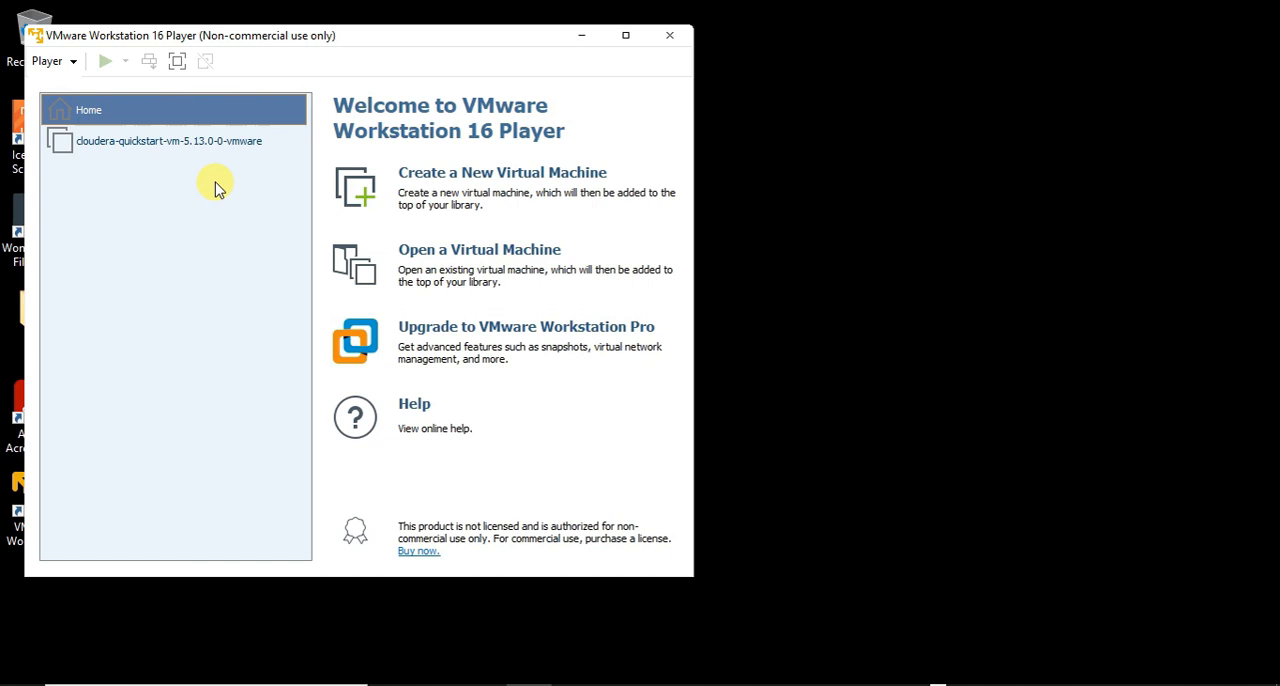
pyautogui.click(479, 249)
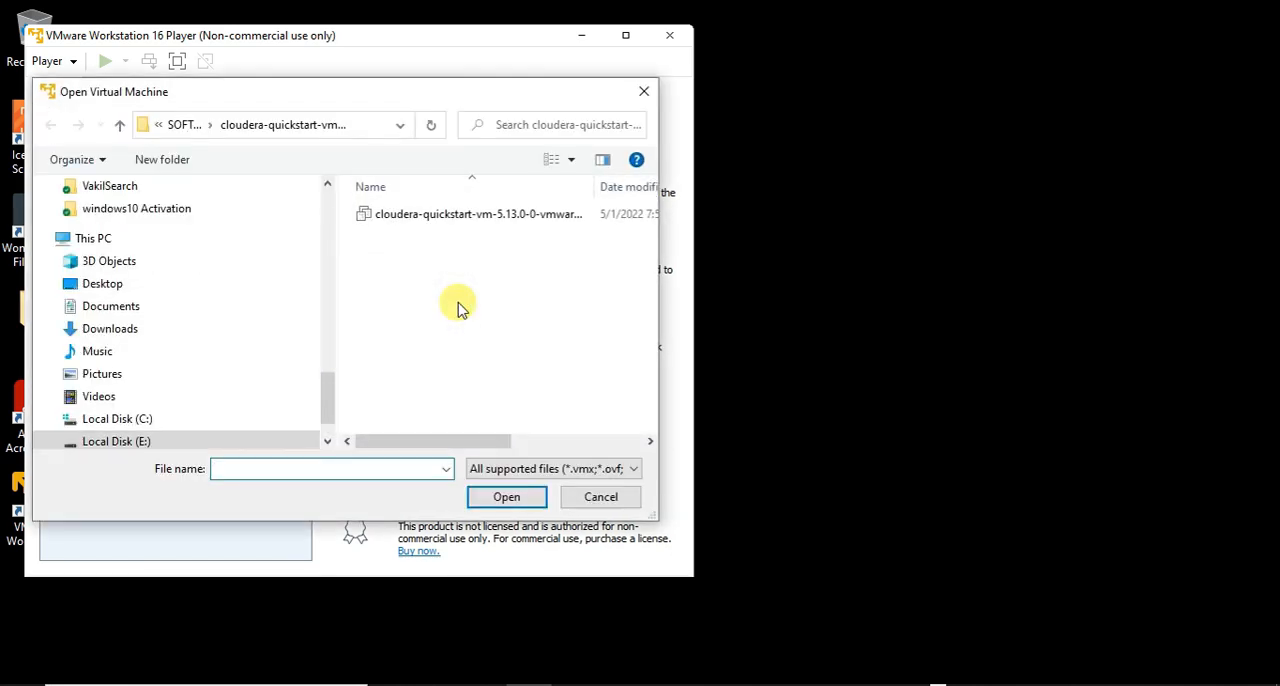
# Browse to E:\SOFTWARES\cloudera-quickstart-vm folder, then cancel the Open dialog
pyautogui.click(116, 441)
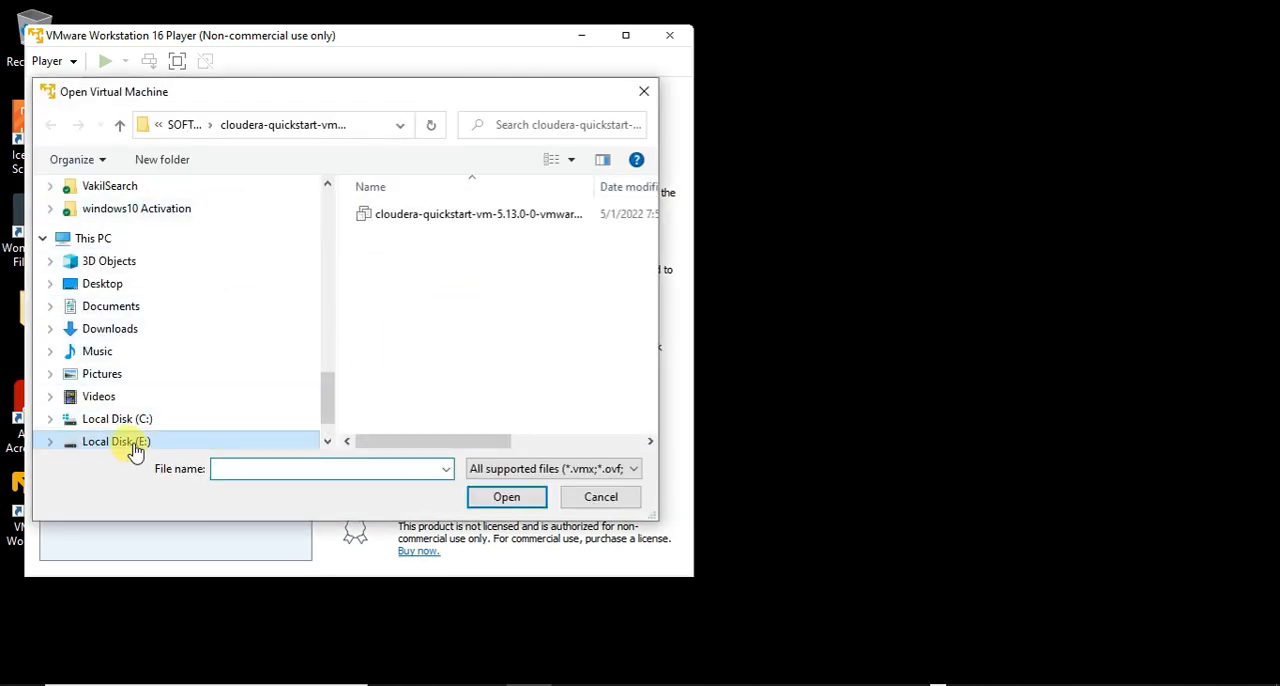
pyautogui.click(115, 441)
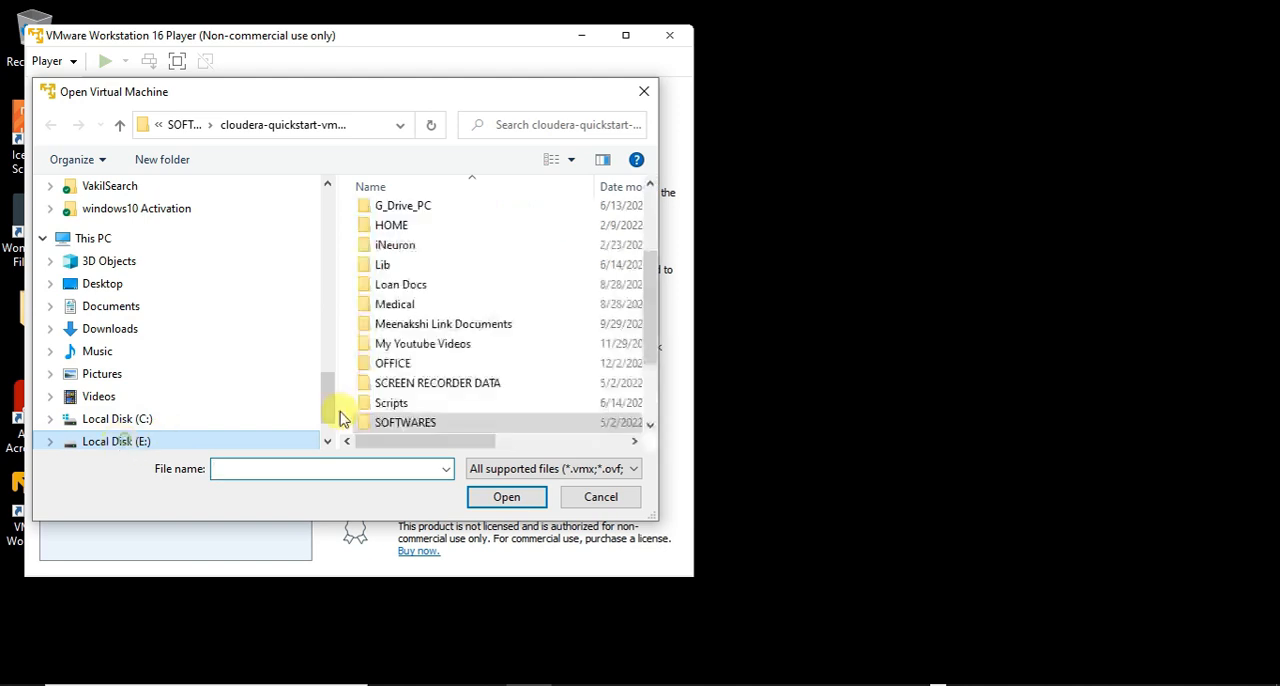
pyautogui.doubleClick(405, 421)
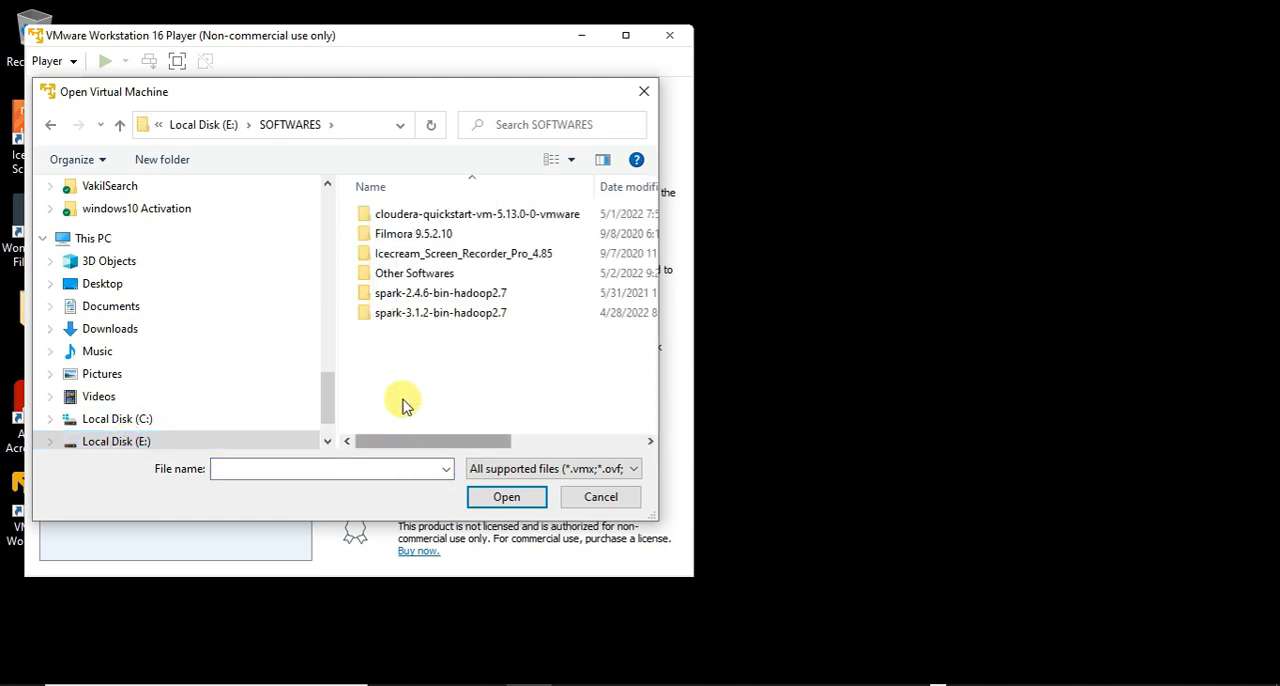
pyautogui.doubleClick(477, 213)
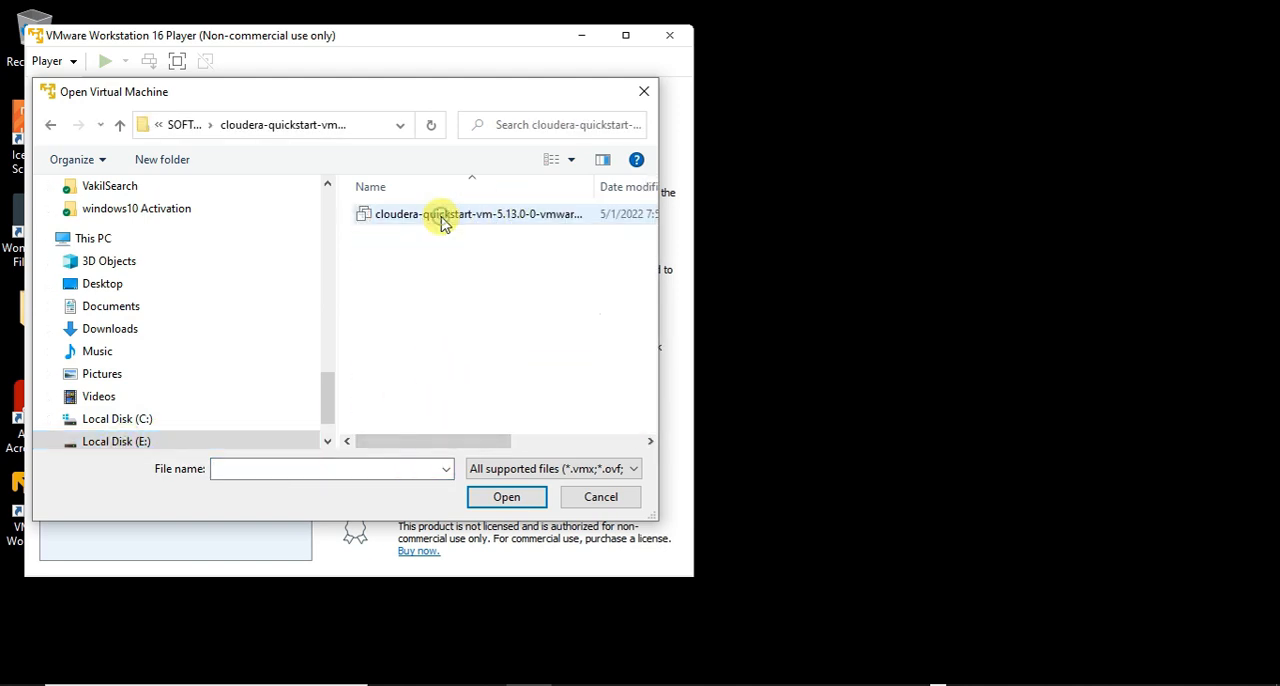
pyautogui.moveTo(465, 217)
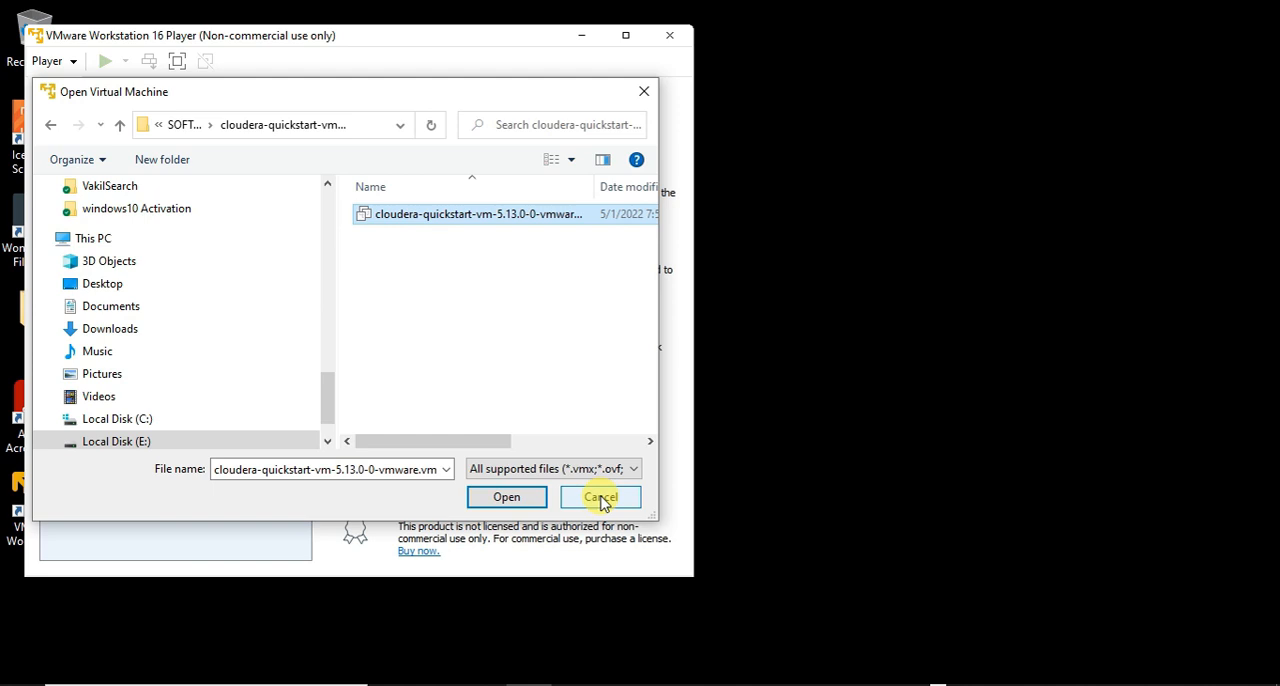
pyautogui.click(600, 497)
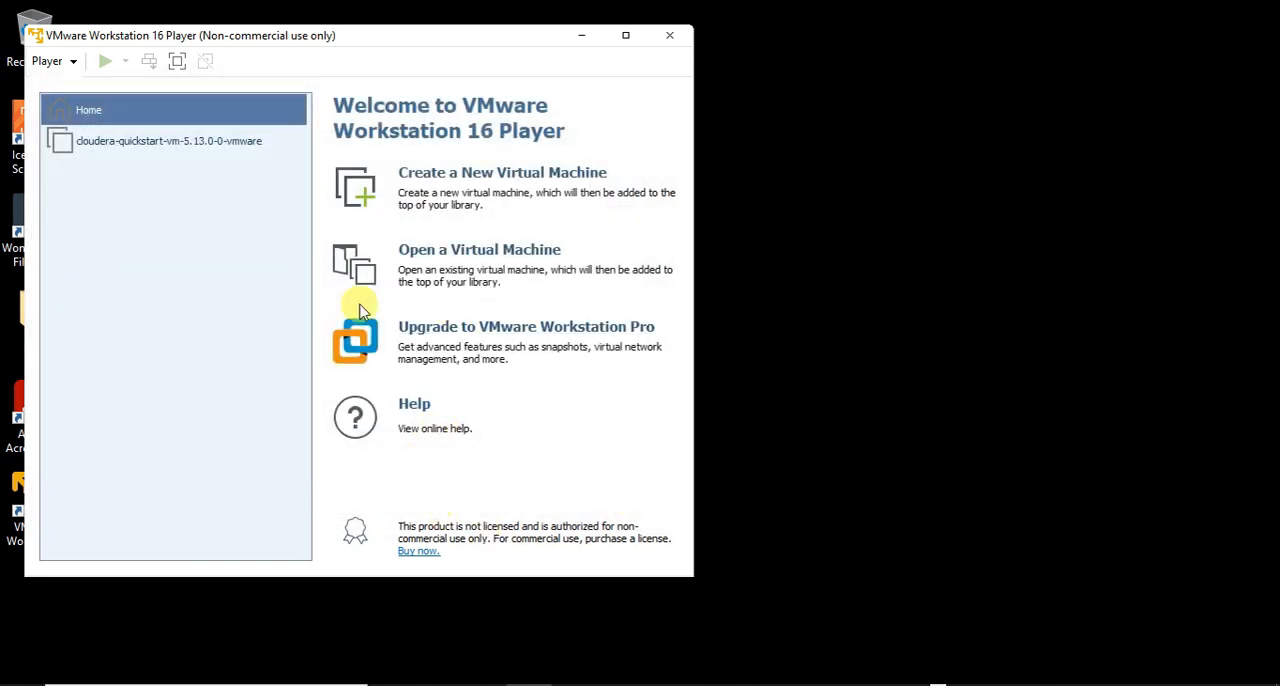
# Select cloudera-quickstart-vm-5.13.0-0-vmware in the library to view its details
pyautogui.click(169, 140)
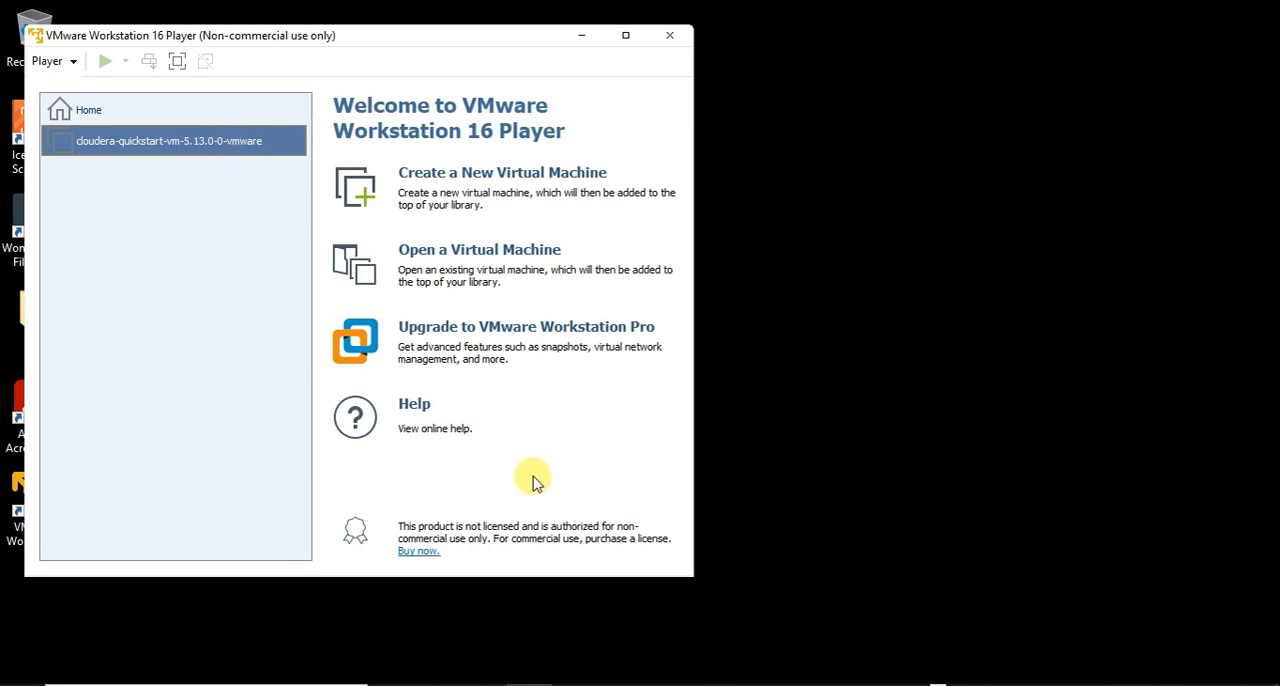
pyautogui.moveTo(410, 390)
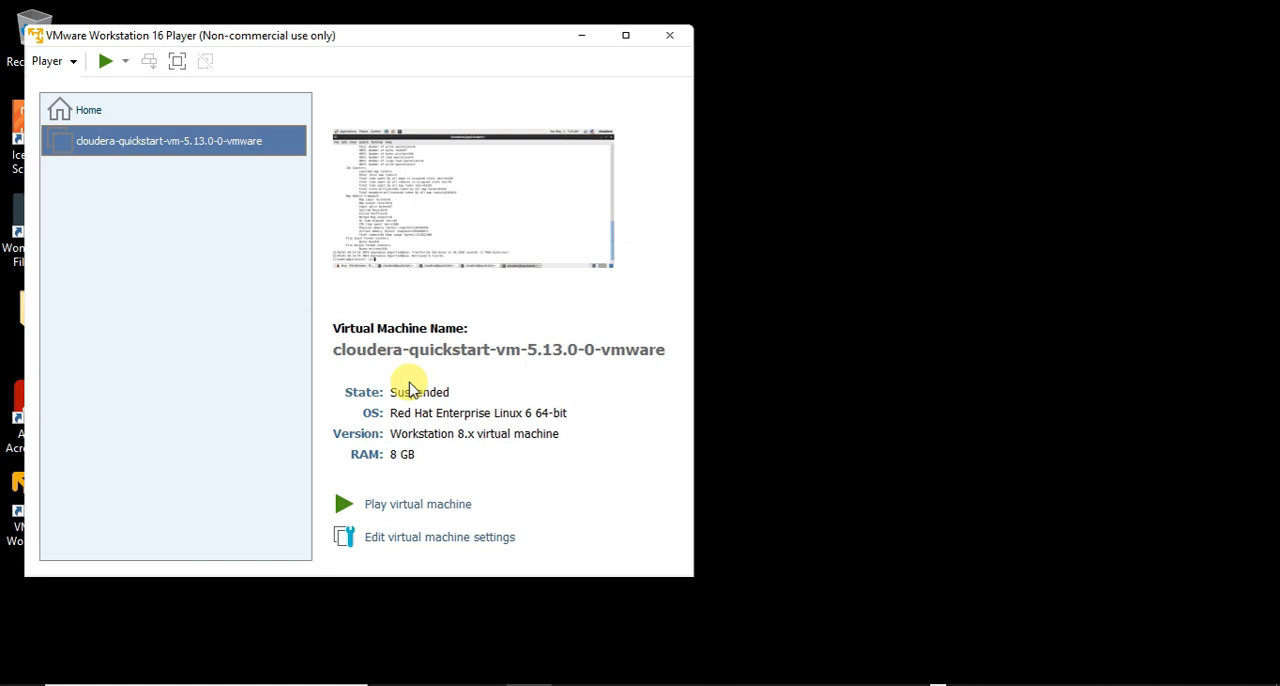
pyautogui.moveTo(429, 537)
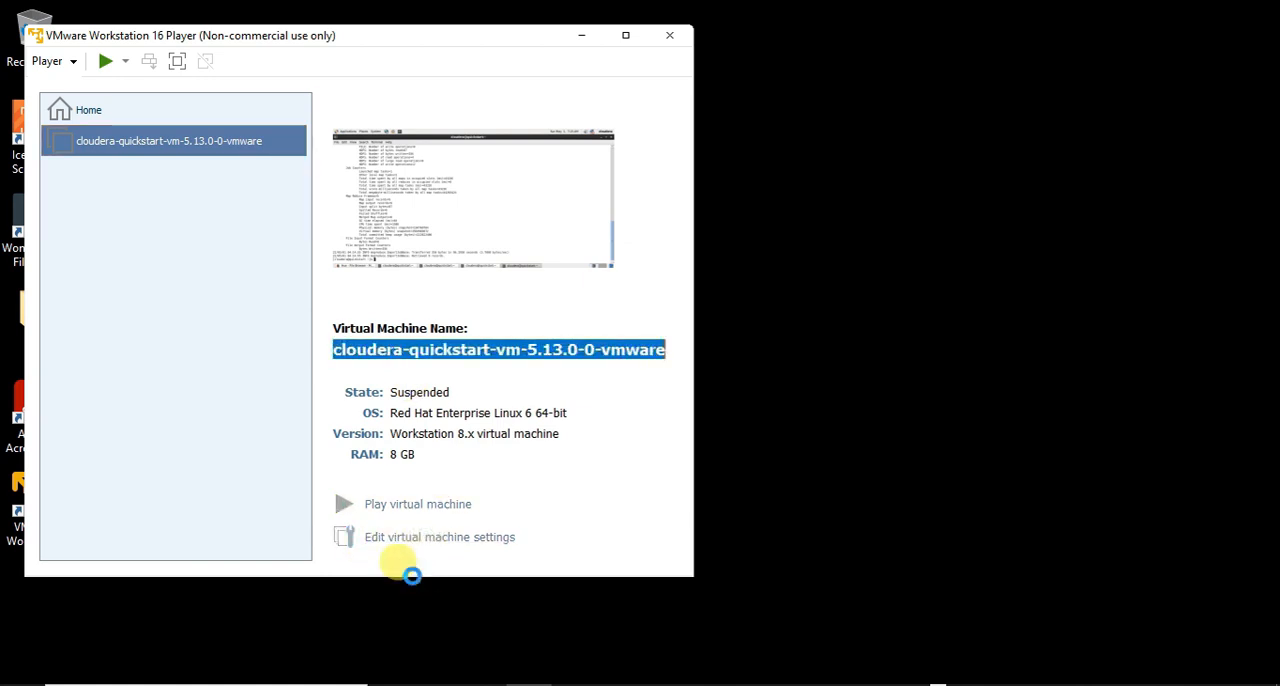
pyautogui.click(439, 537)
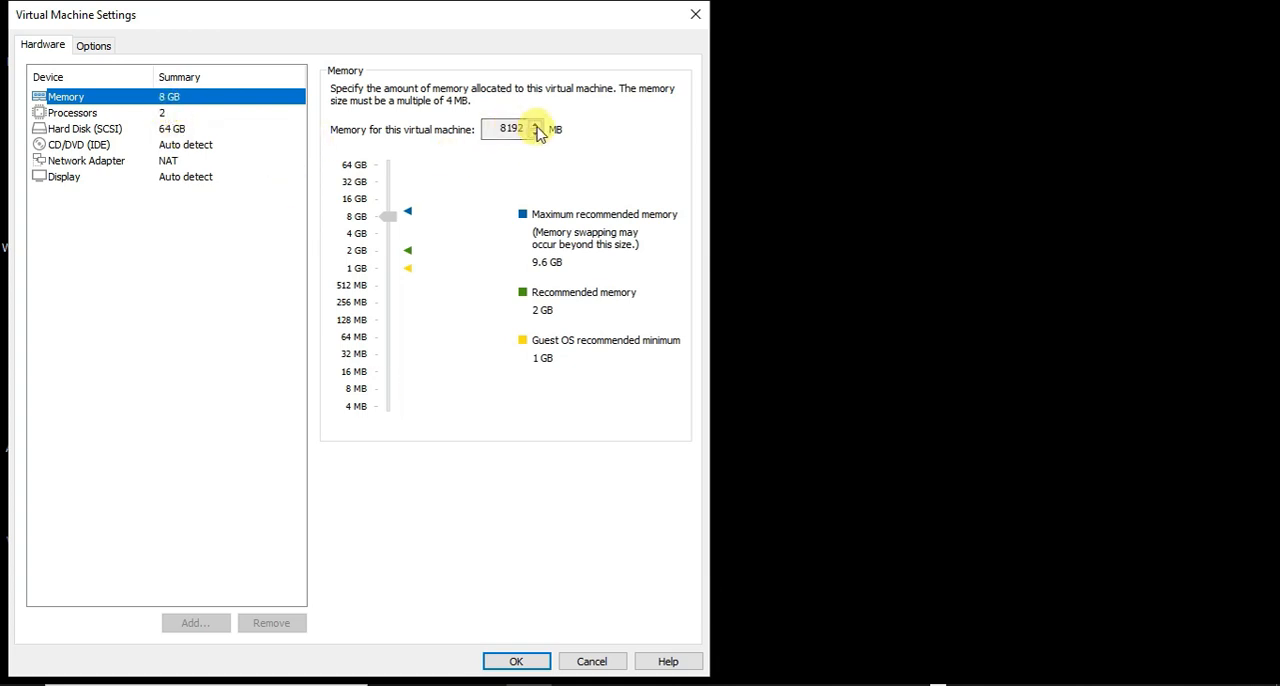
pyautogui.click(535, 124)
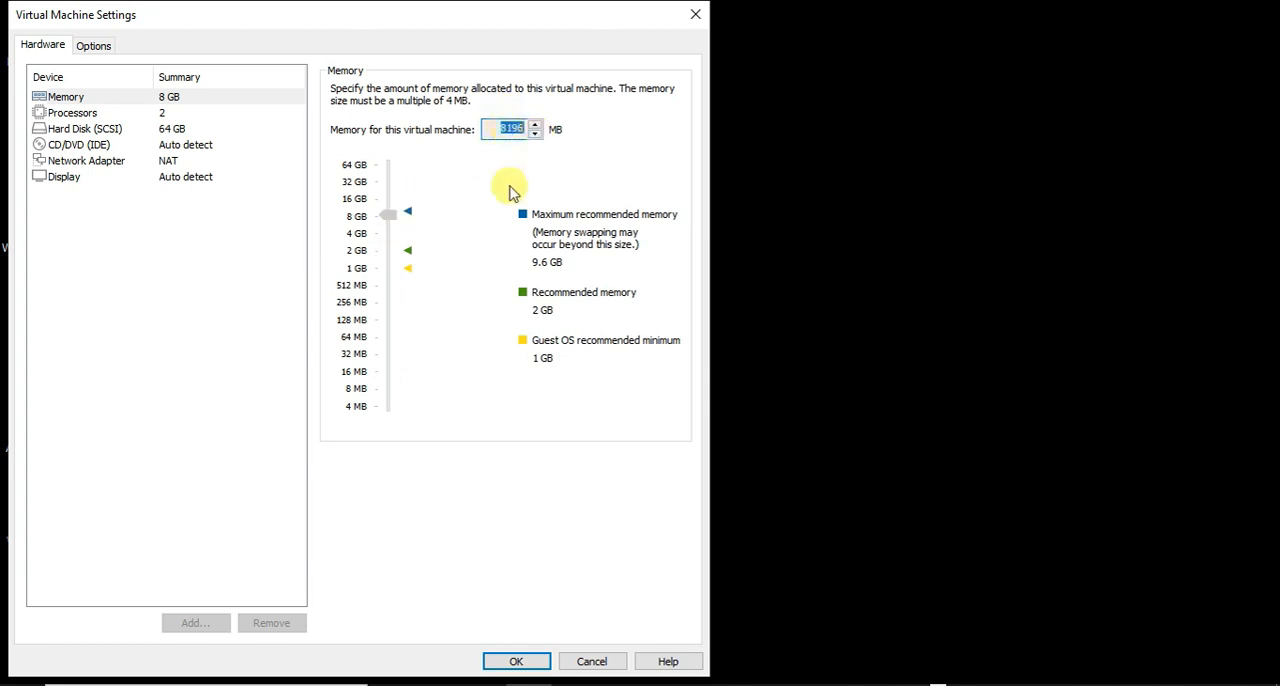
pyautogui.click(72, 112)
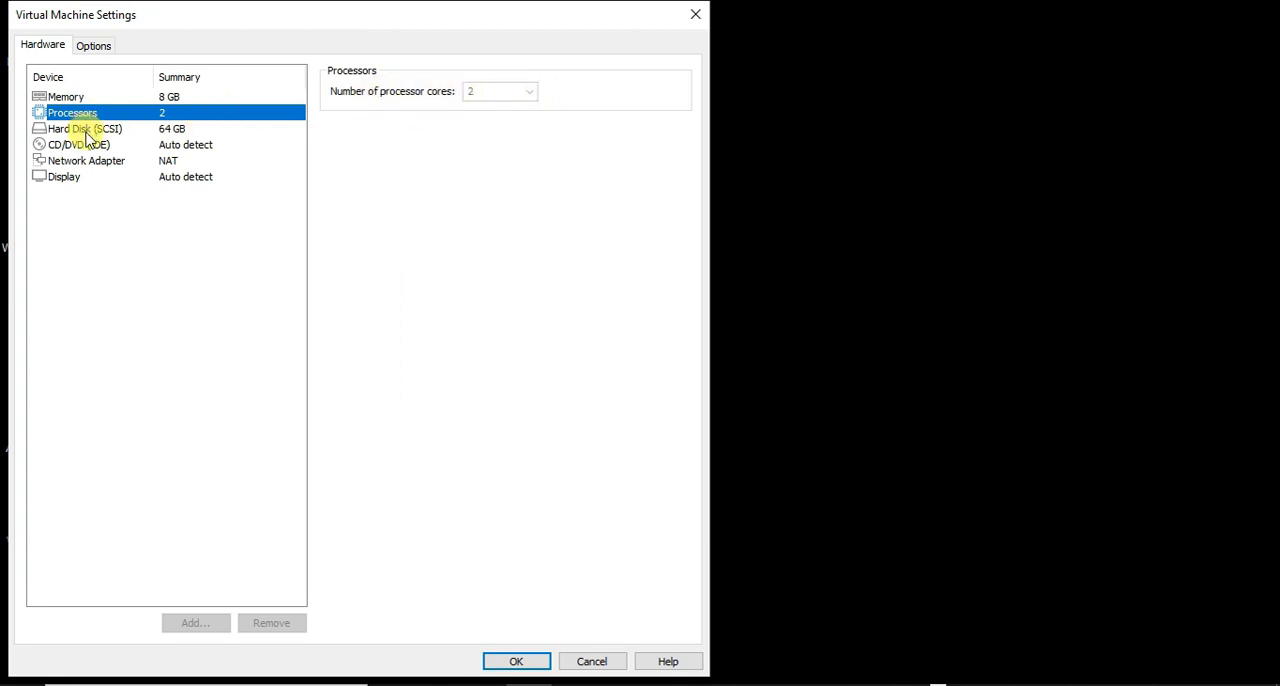
pyautogui.click(84, 128)
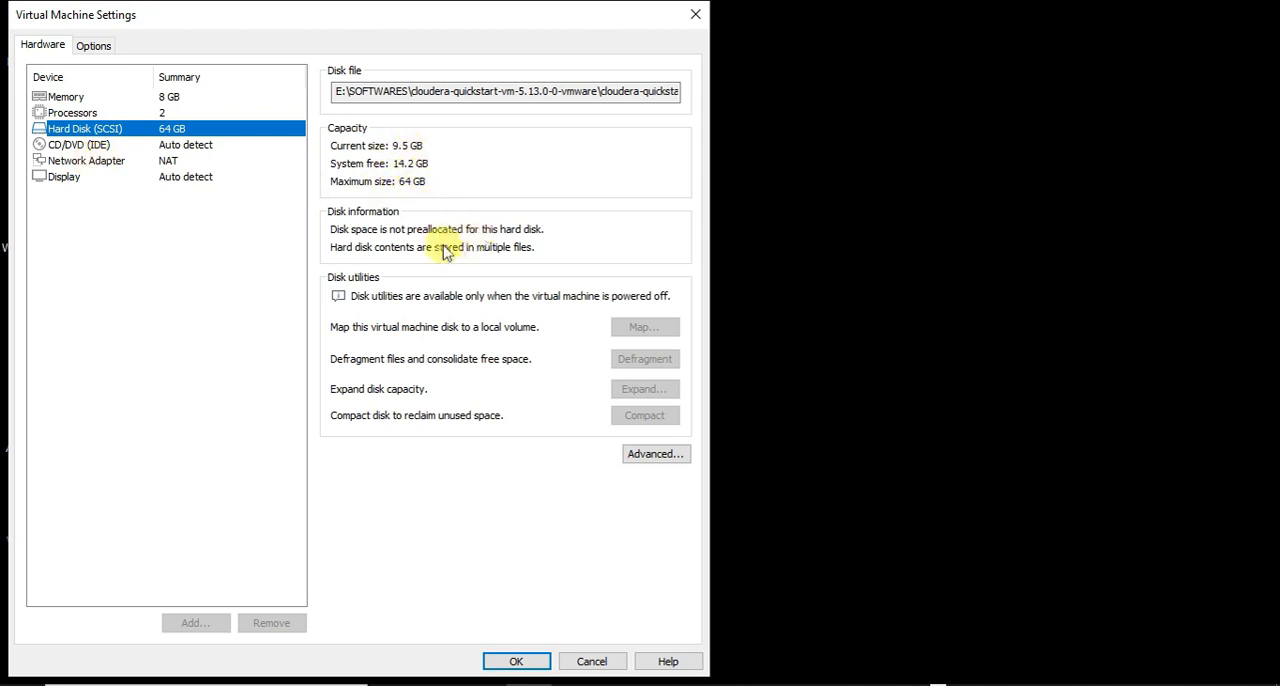
pyautogui.moveTo(573, 645)
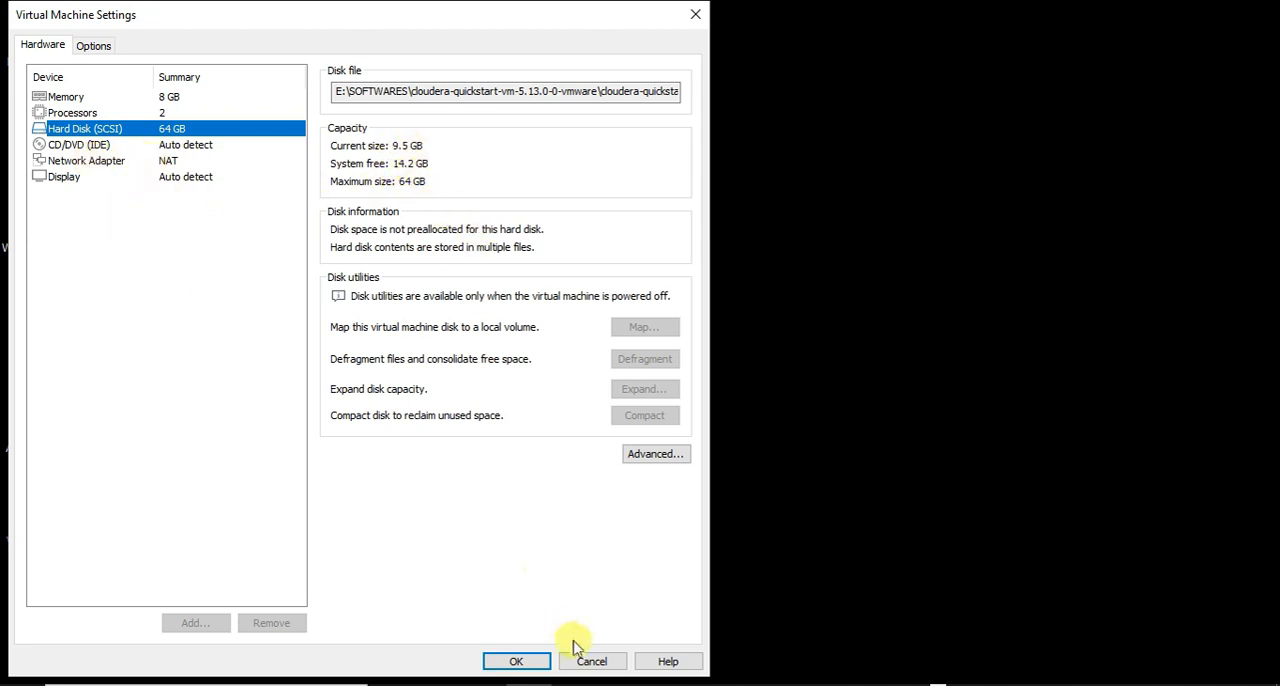
pyautogui.click(516, 661)
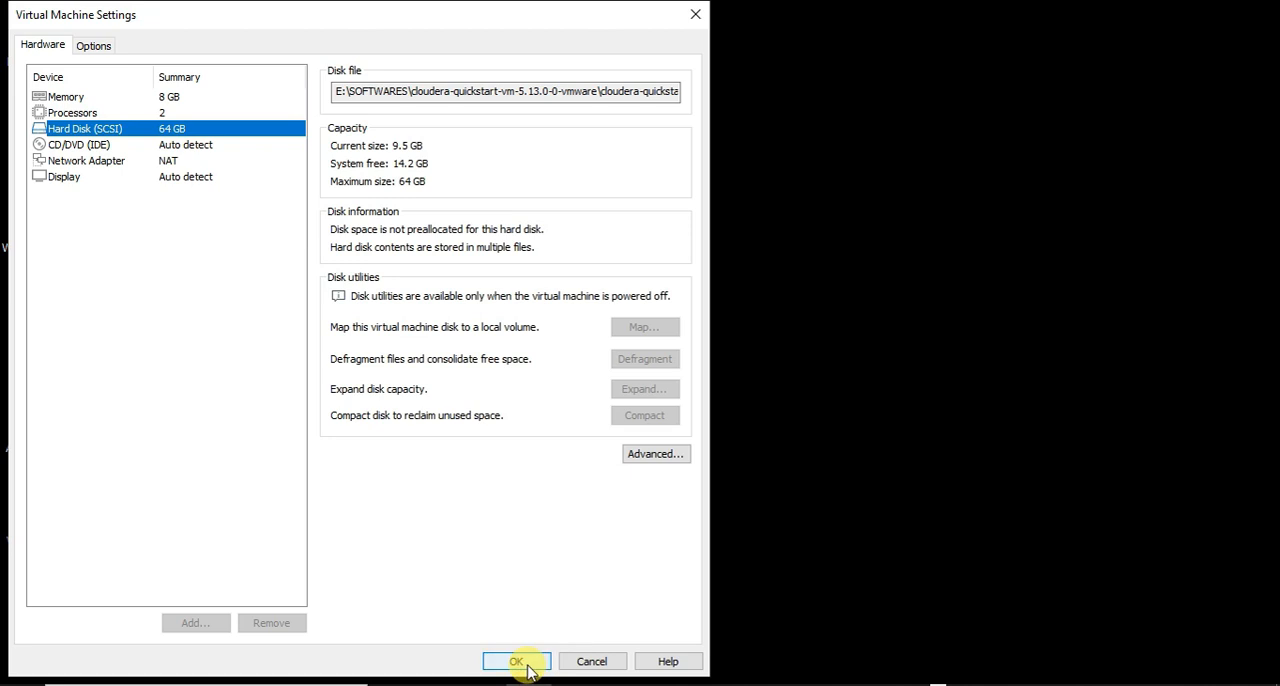
pyautogui.moveTo(592, 661)
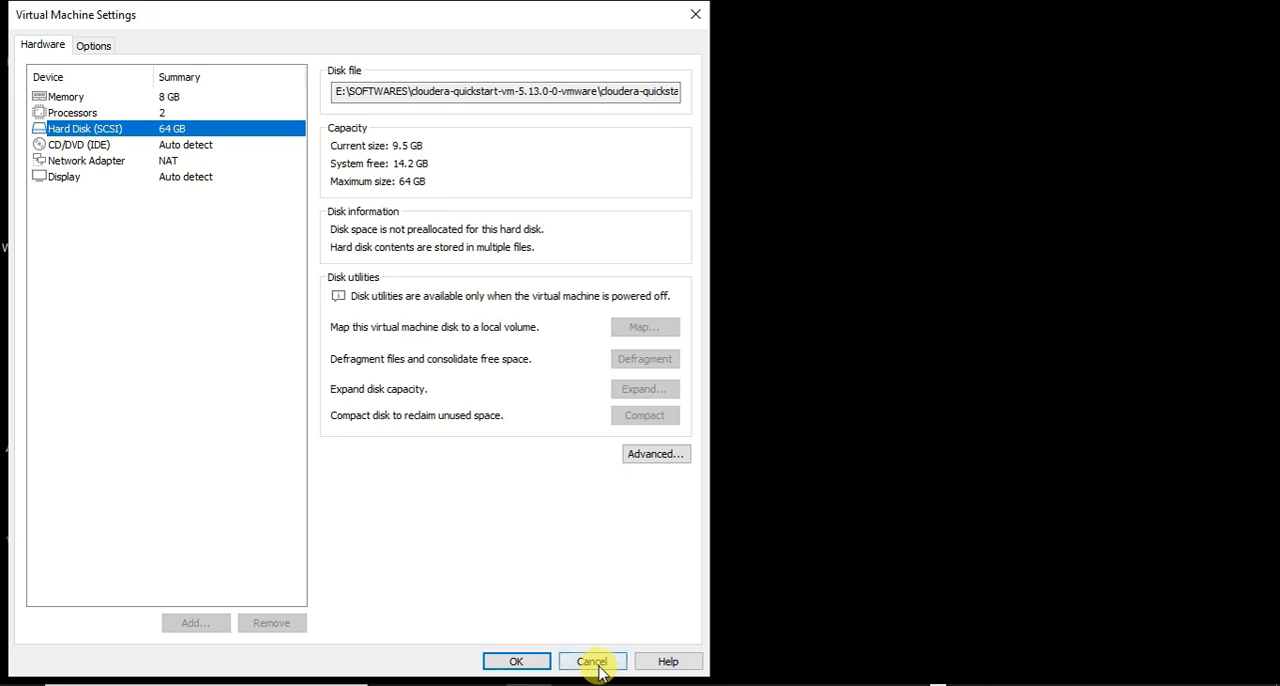
pyautogui.click(591, 661)
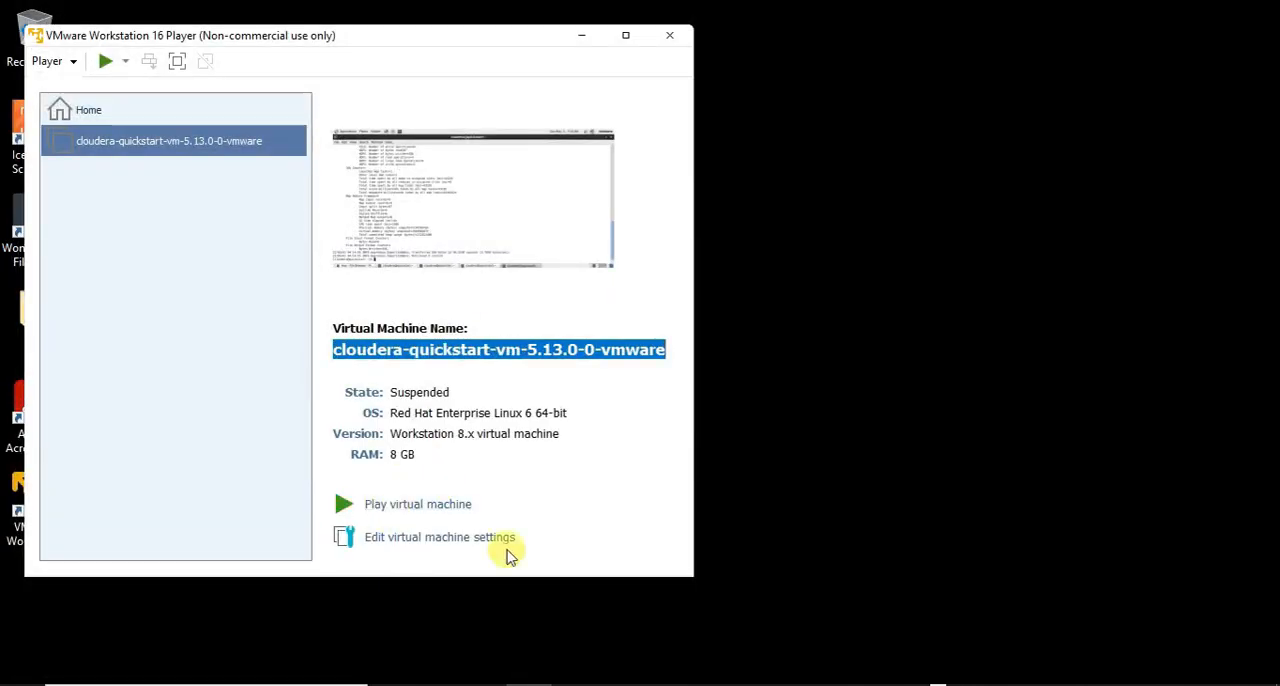
pyautogui.moveTo(387, 126)
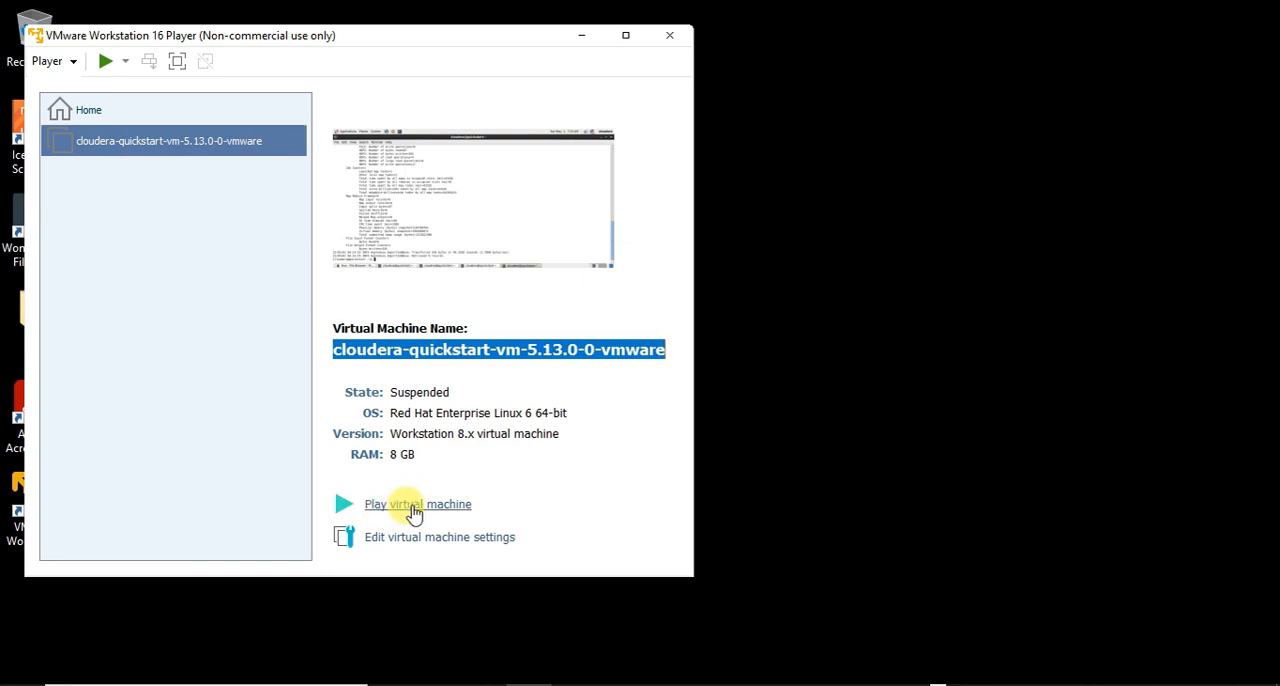
# Power on the Cloudera QuickStart VM and give it input focus
pyautogui.click(417, 504)
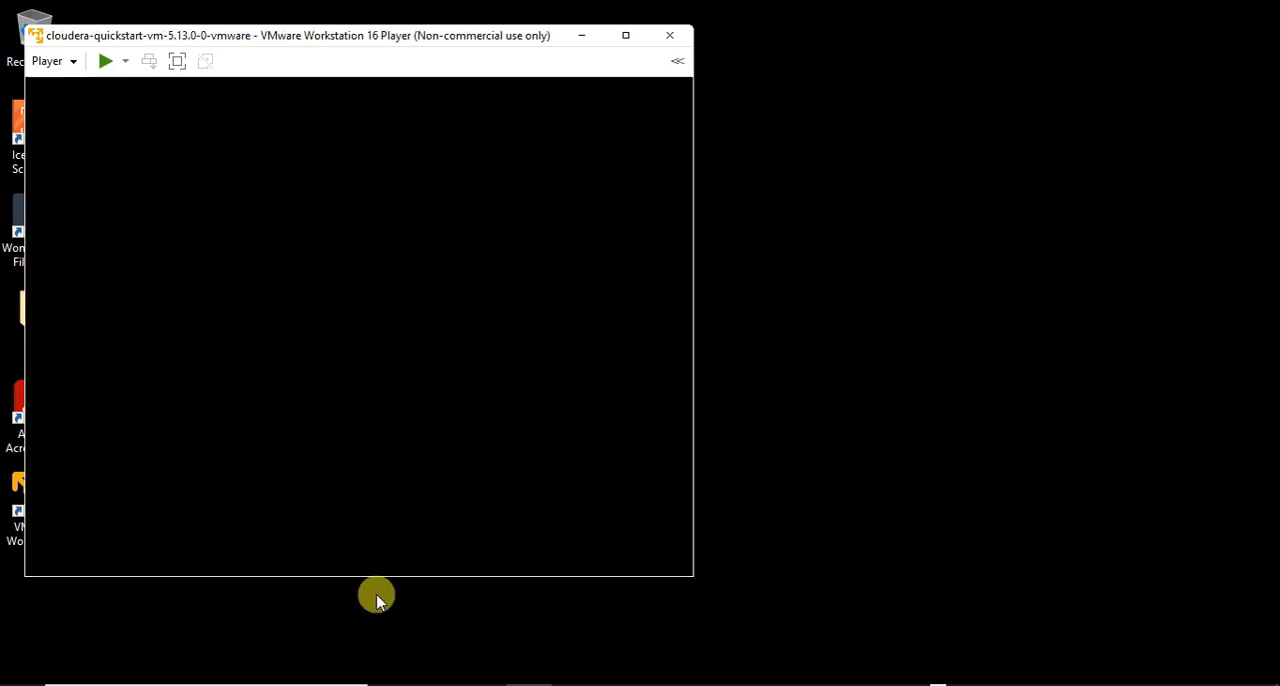
pyautogui.moveTo(418, 303)
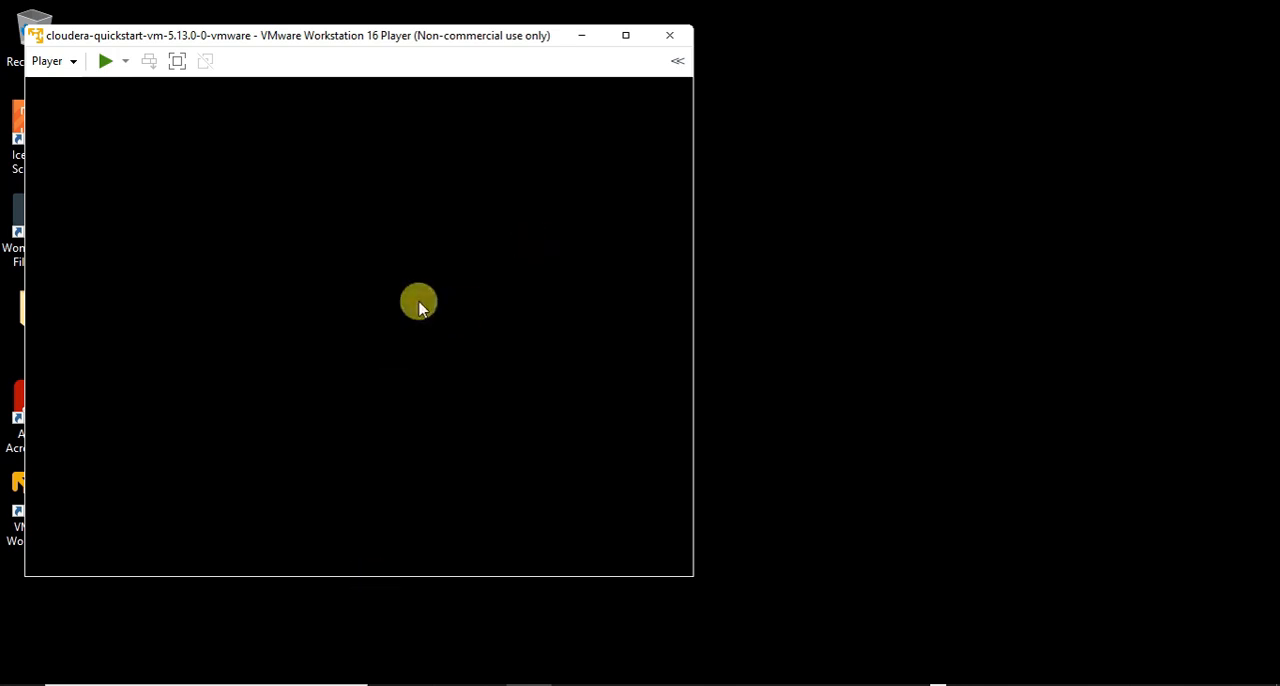
pyautogui.click(106, 61)
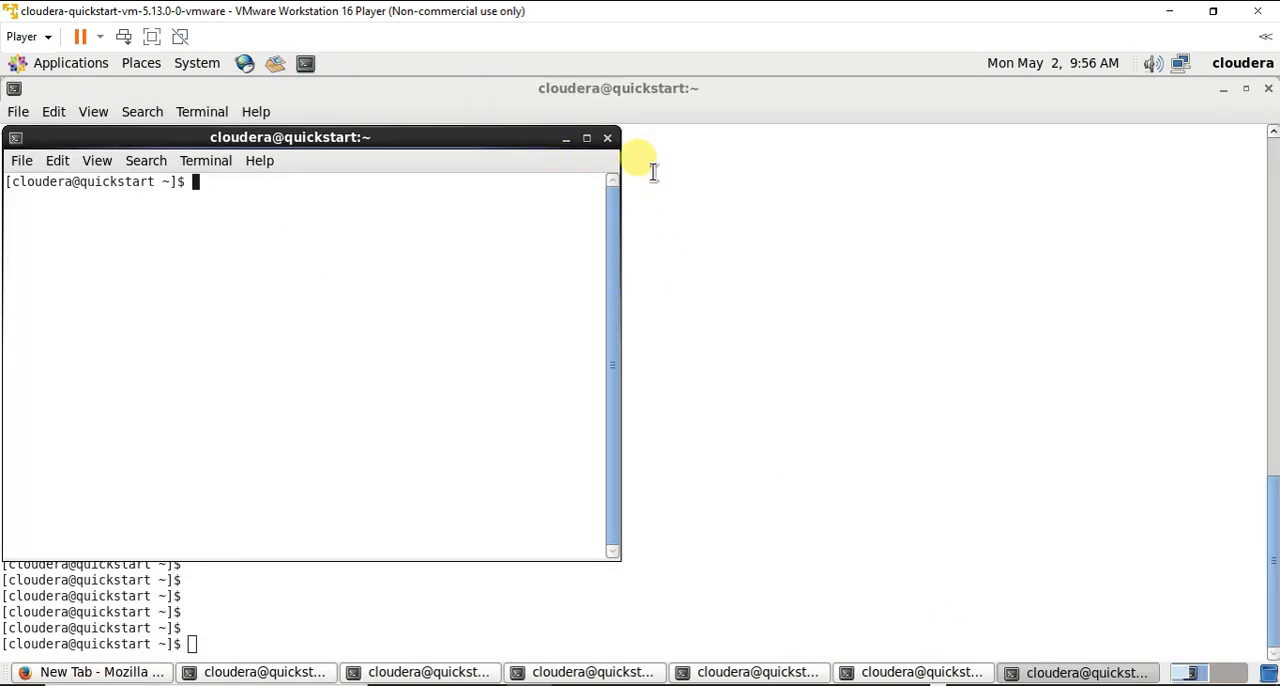
# Run sudo jps in the large terminal to list the Hadoop daemons
pyautogui.click(587, 137)
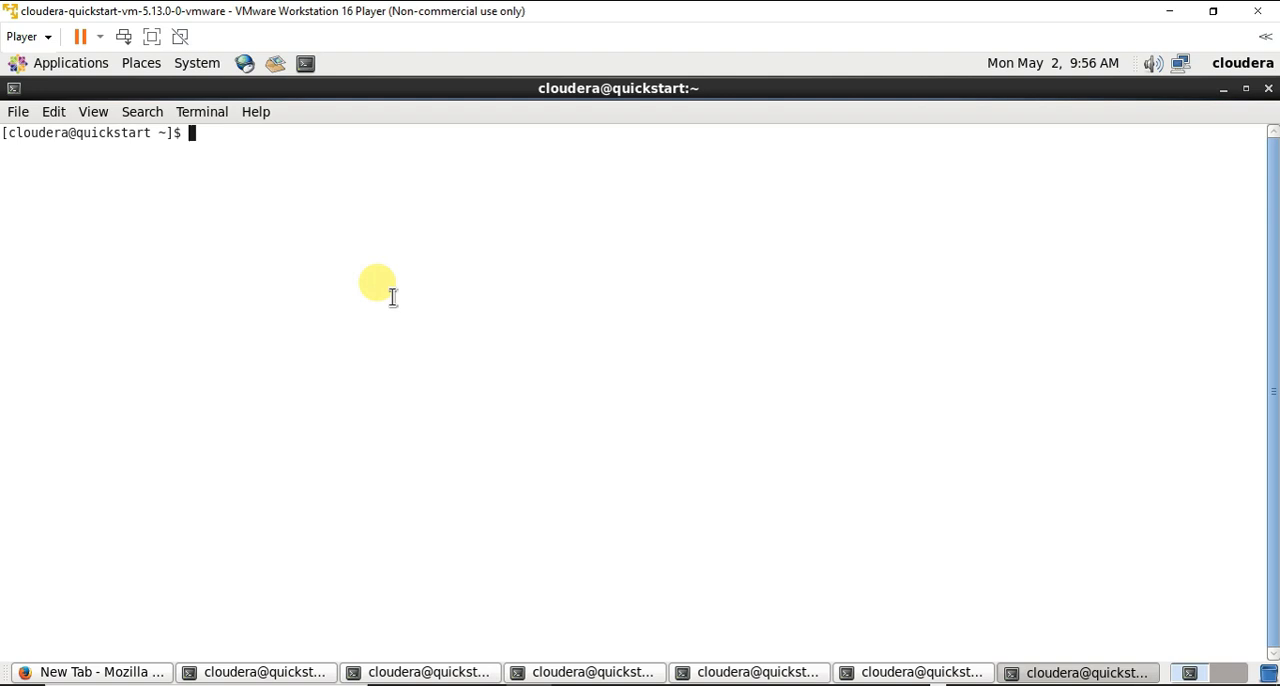
pyautogui.write('sudo jps;')
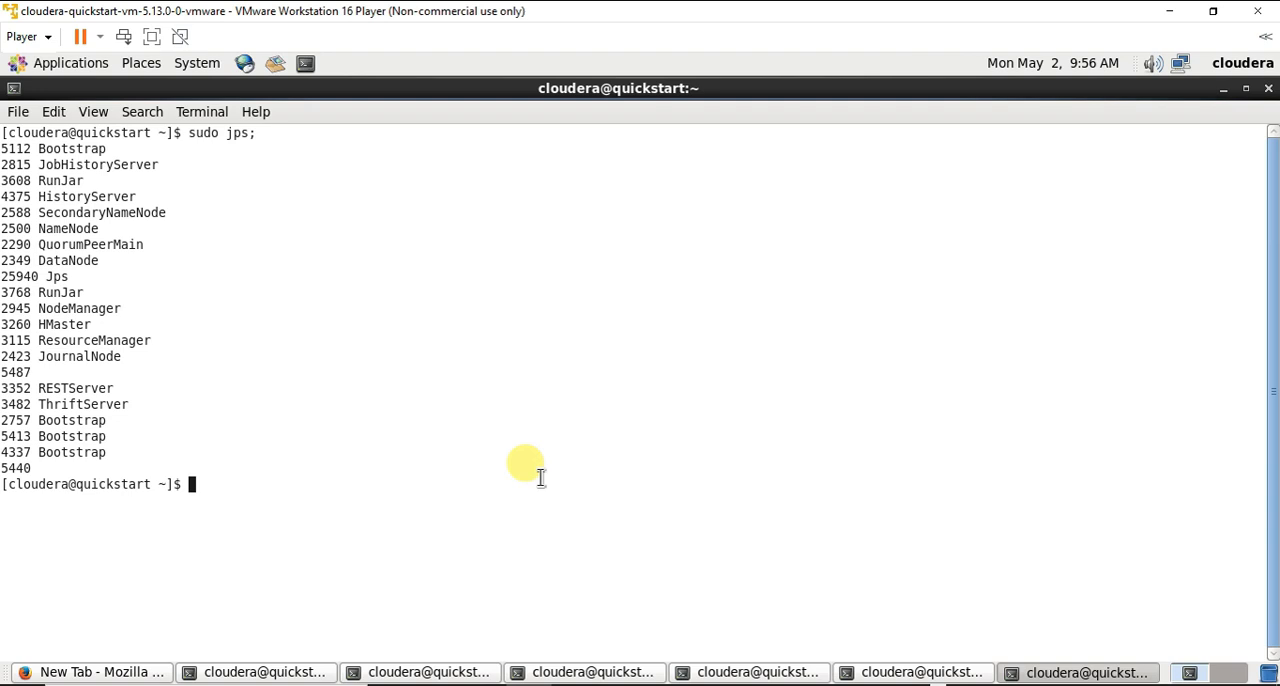
pyautogui.moveTo(395, 478)
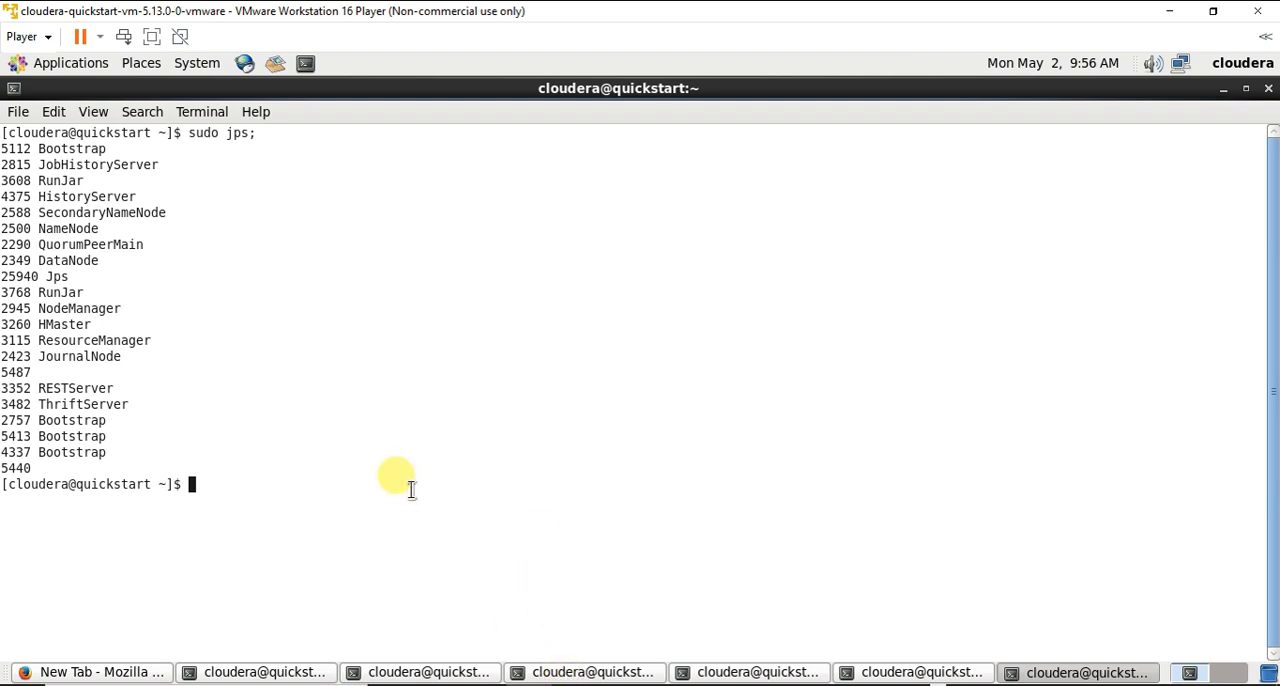